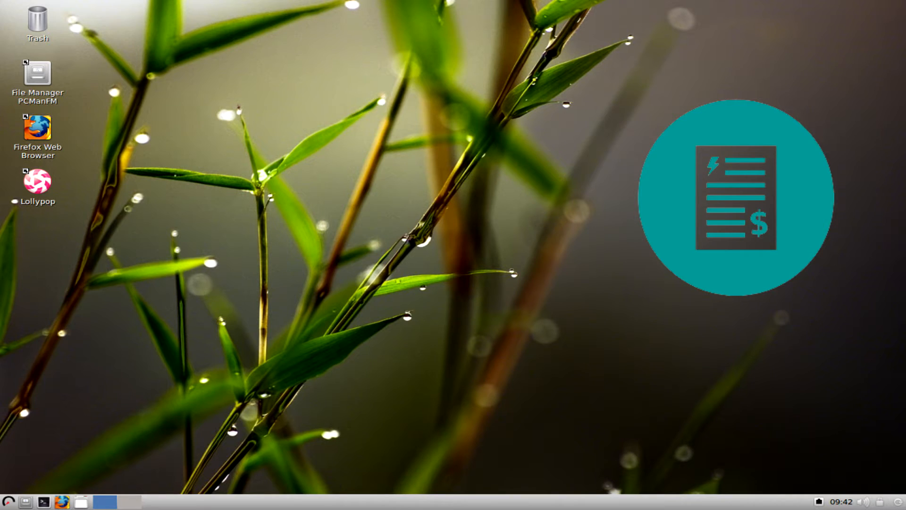
# Step: Launch Laptop Mode Tools from System Tools, acknowledge the root warning and close its module configuration
pyautogui.click(9, 501)
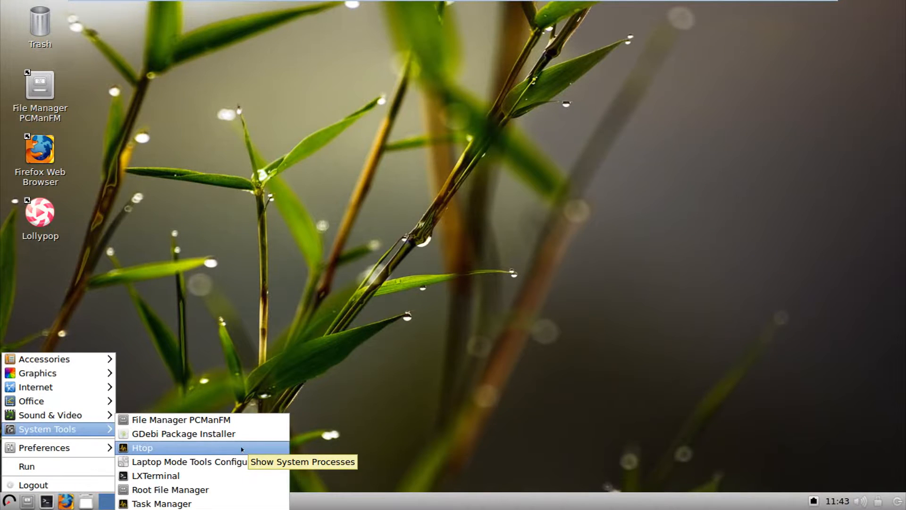
pyautogui.click(143, 447)
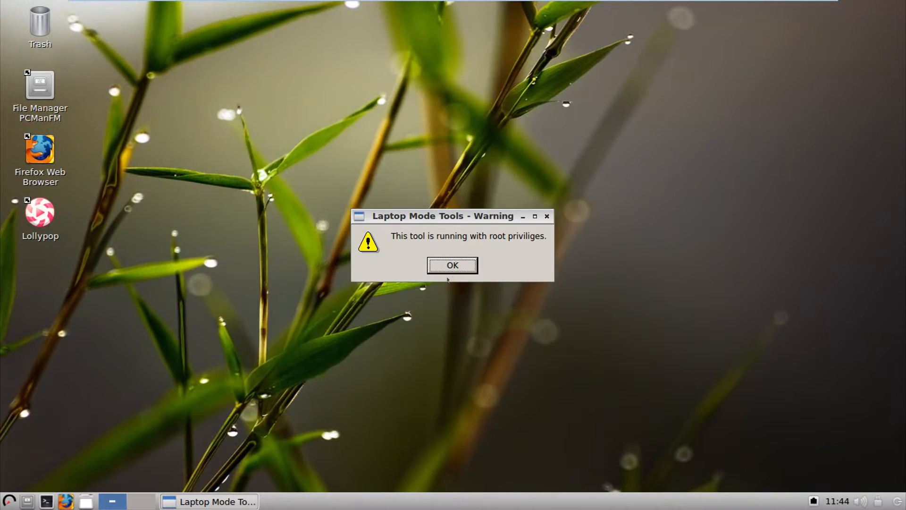
pyautogui.click(452, 265)
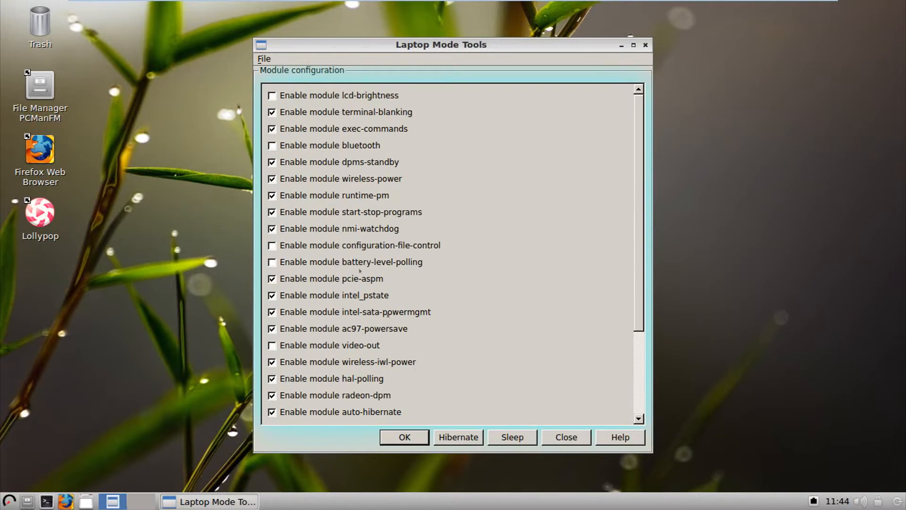
pyautogui.click(566, 436)
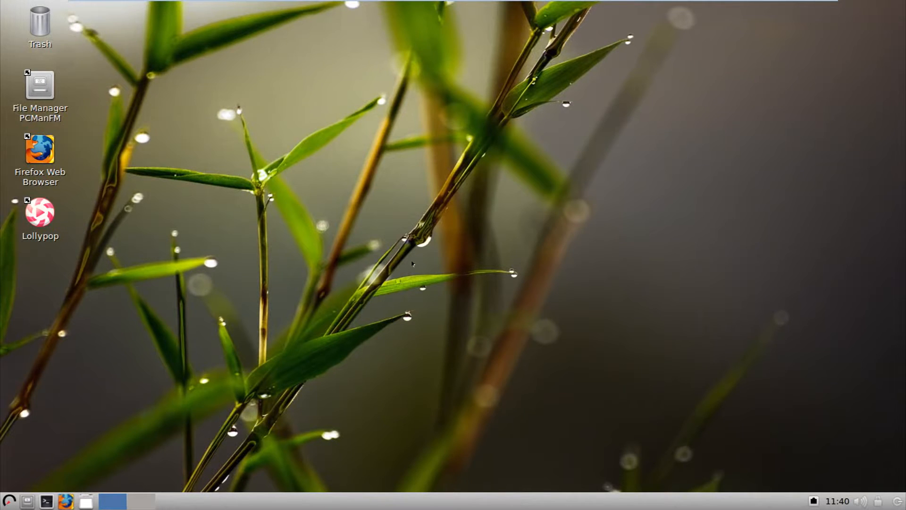
pyautogui.moveTo(32, 479)
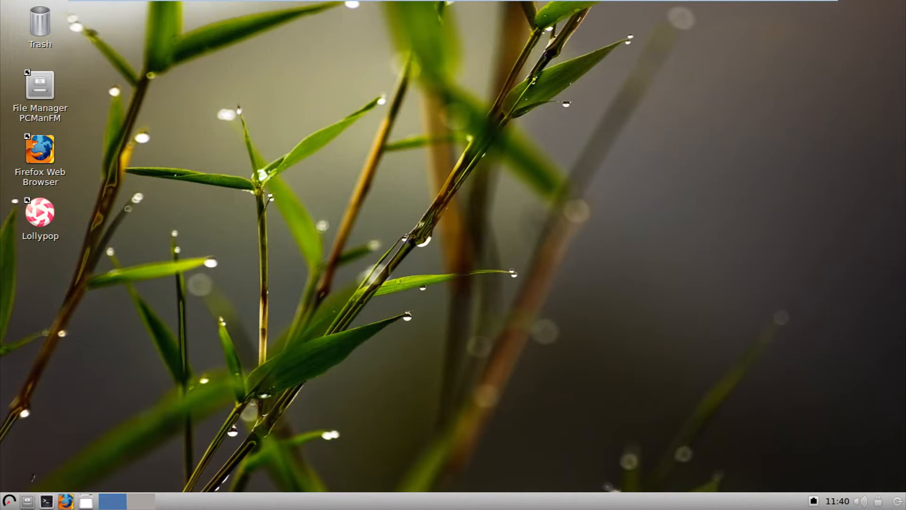
# Step: Bring up the applications menu to reach the Accessories entries
pyautogui.click(9, 500)
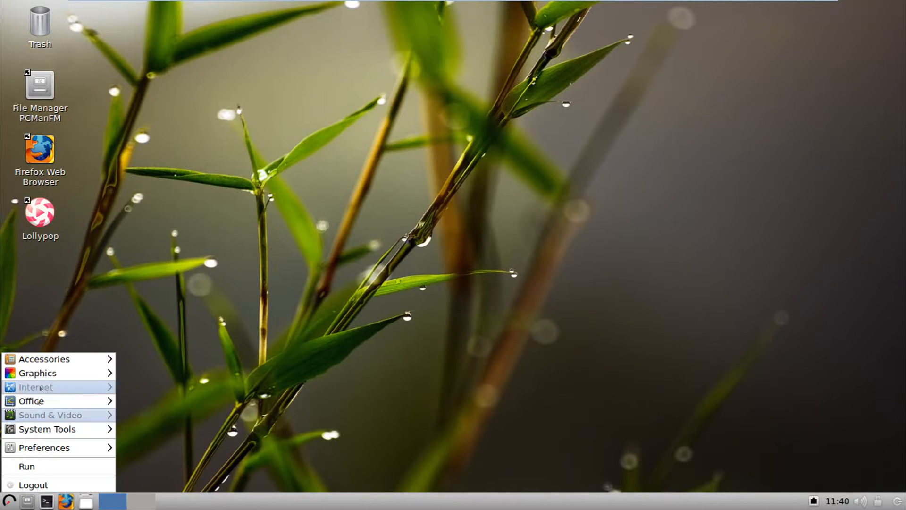
pyautogui.moveTo(44, 359)
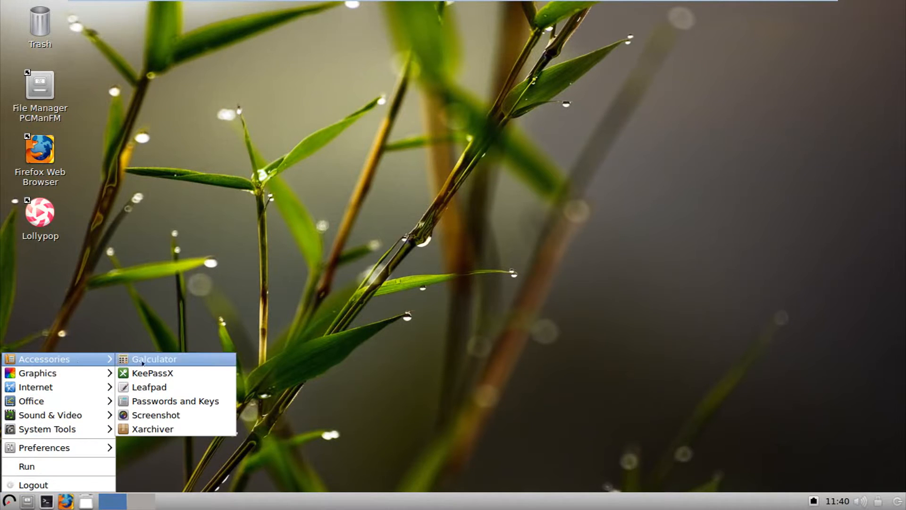
pyautogui.moveTo(153, 372)
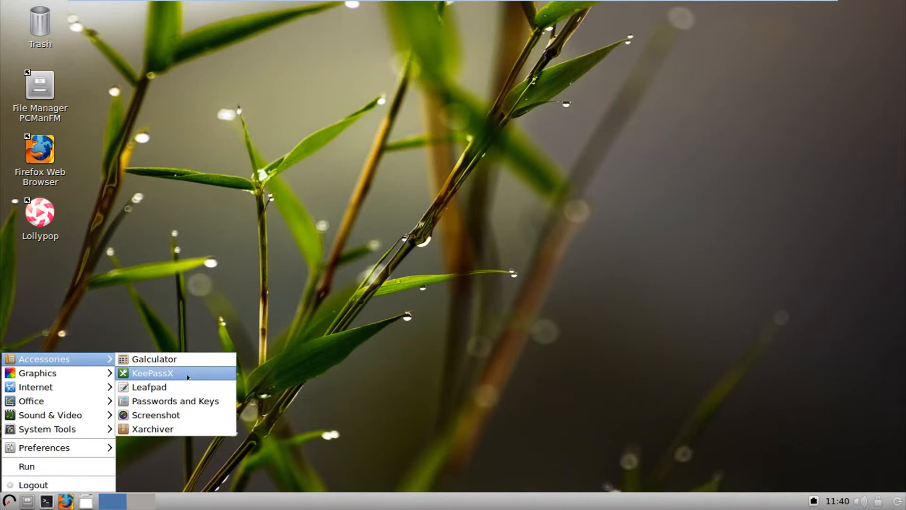
pyautogui.moveTo(149, 387)
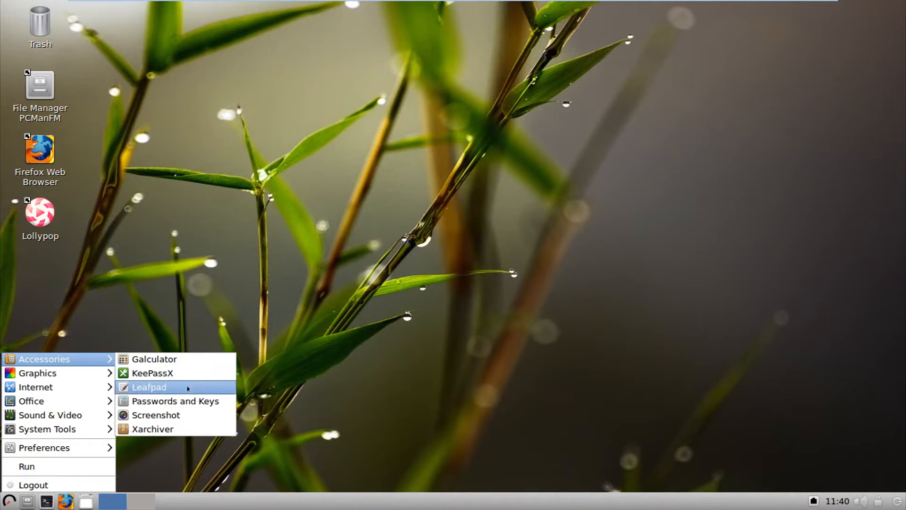
pyautogui.moveTo(175, 400)
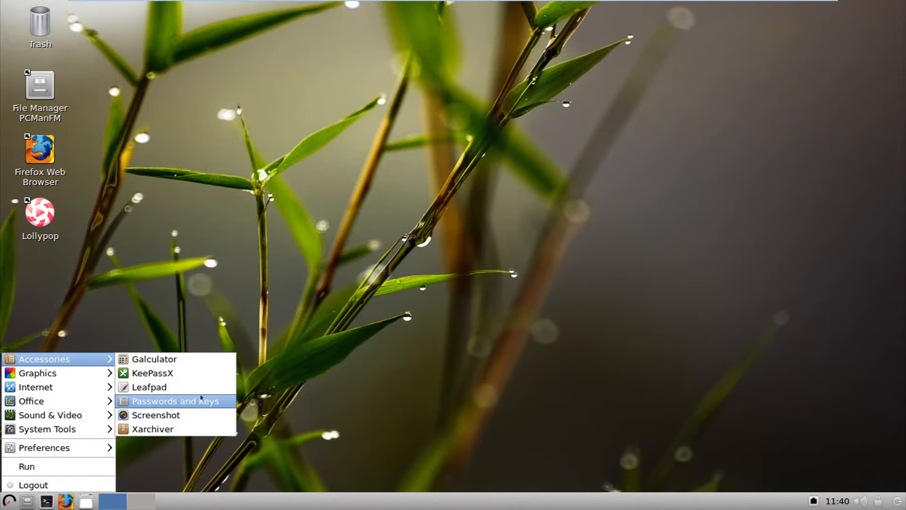
pyautogui.moveTo(156, 416)
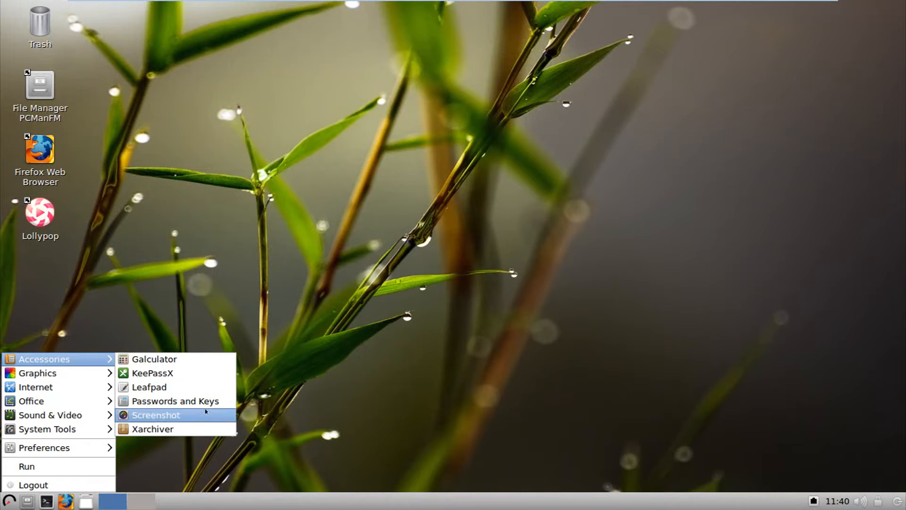
pyautogui.moveTo(153, 428)
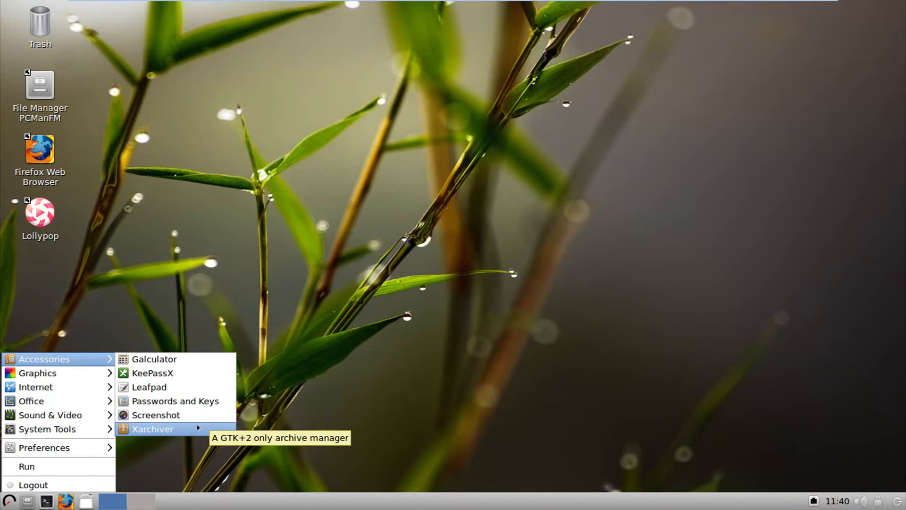
pyautogui.moveTo(152, 373)
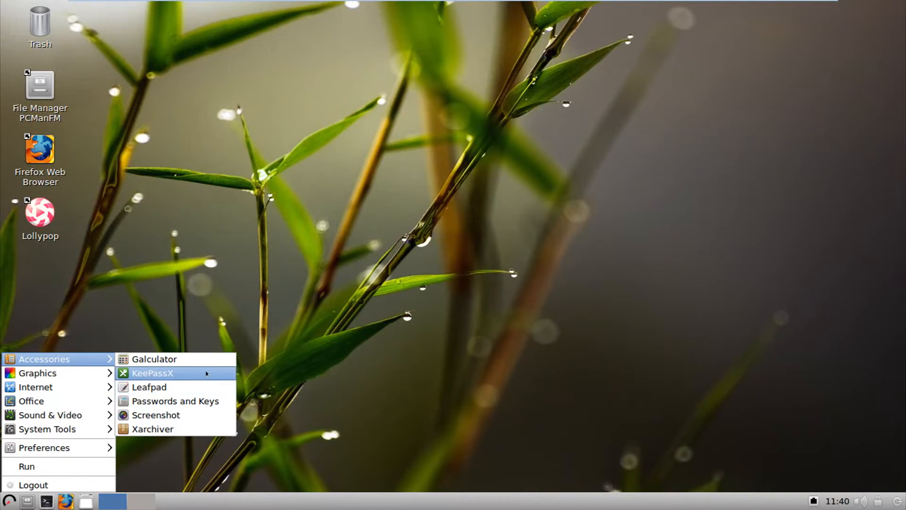
pyautogui.moveTo(204, 376)
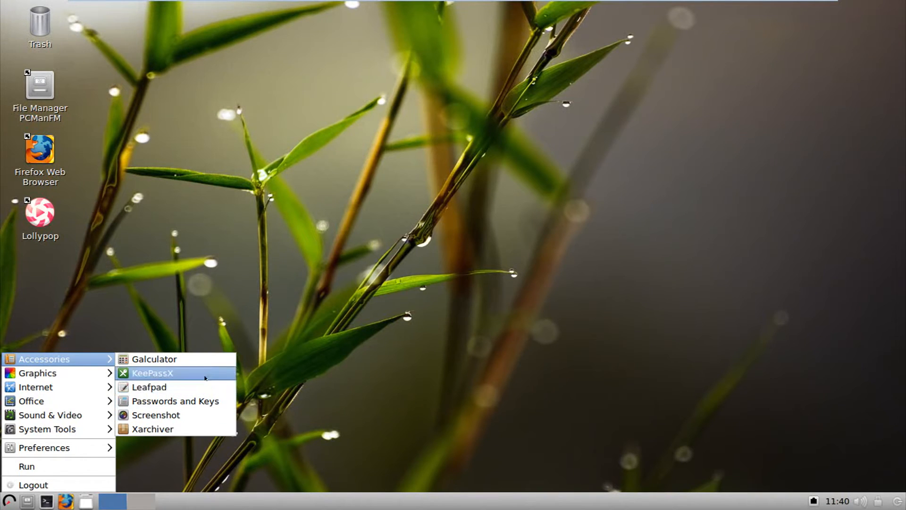
# Step: Launch KeePassX to its welcome screen and close it
pyautogui.click(152, 374)
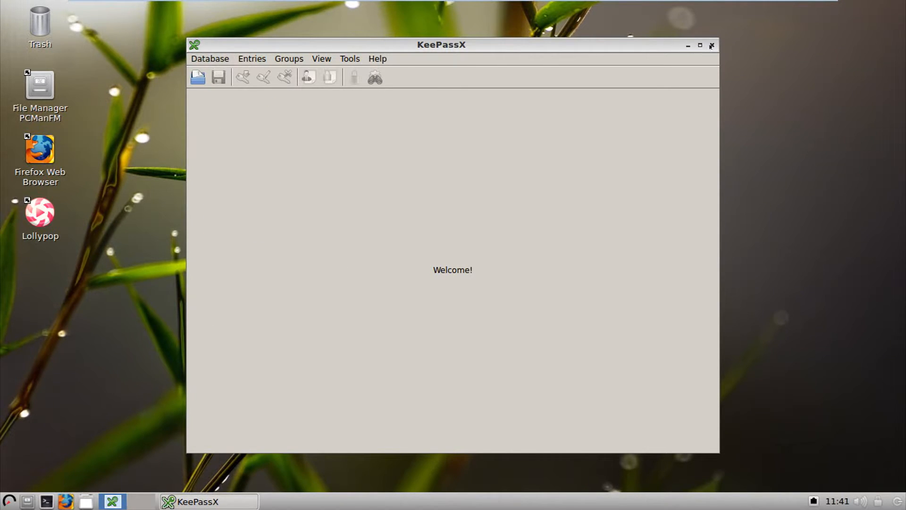
pyautogui.click(711, 45)
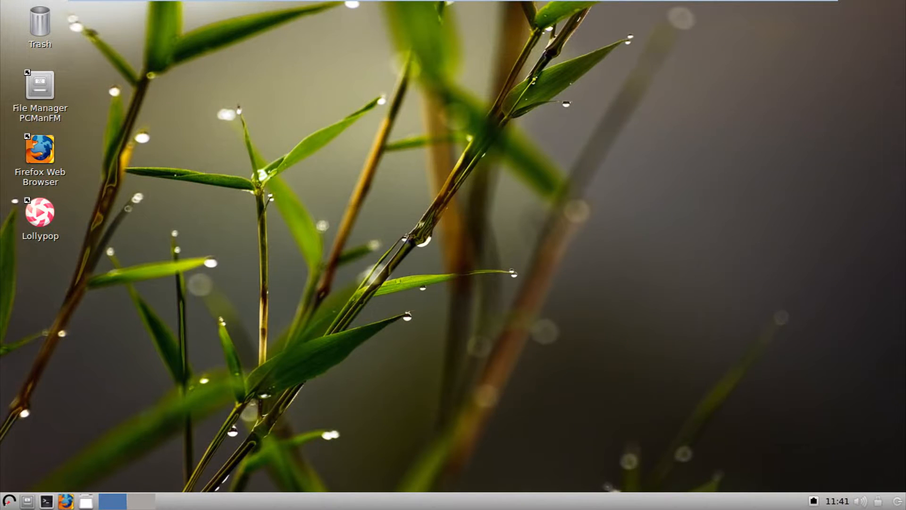
# Step: Launch Passwords and Keys from Accessories and close it
pyautogui.click(9, 500)
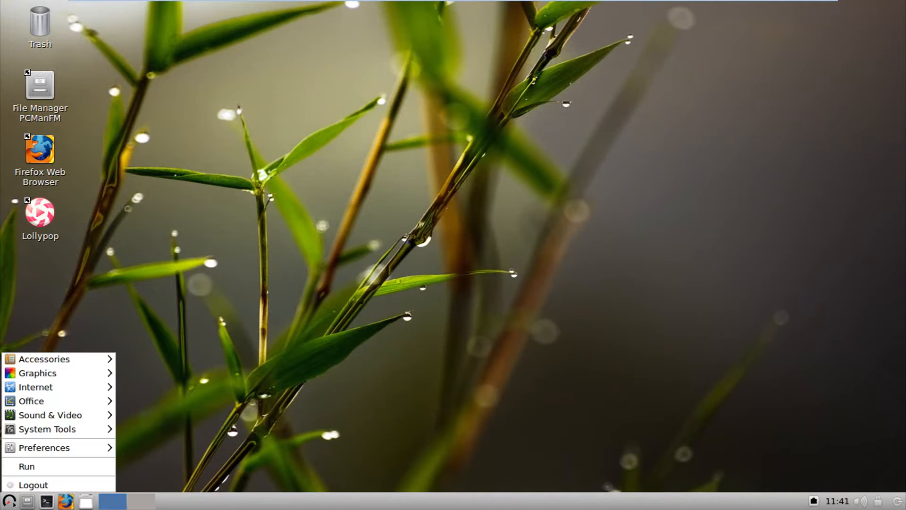
pyautogui.moveTo(44, 359)
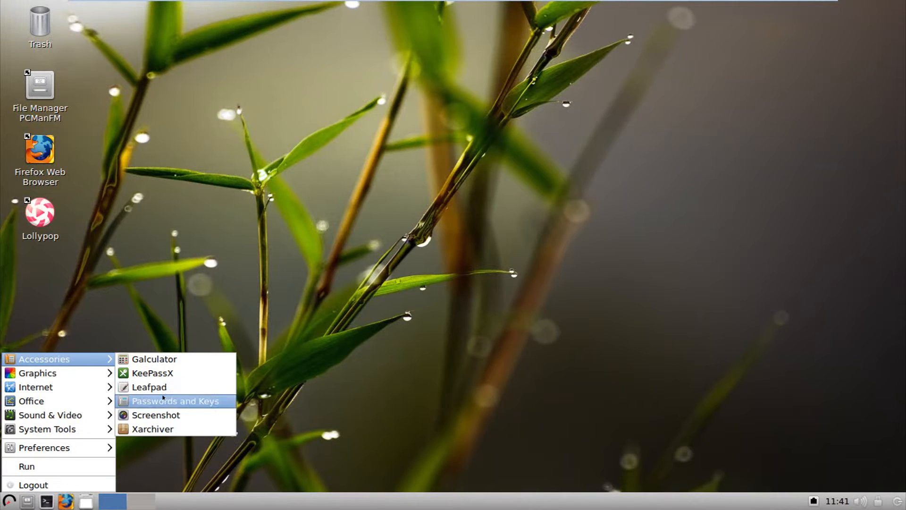
pyautogui.click(176, 400)
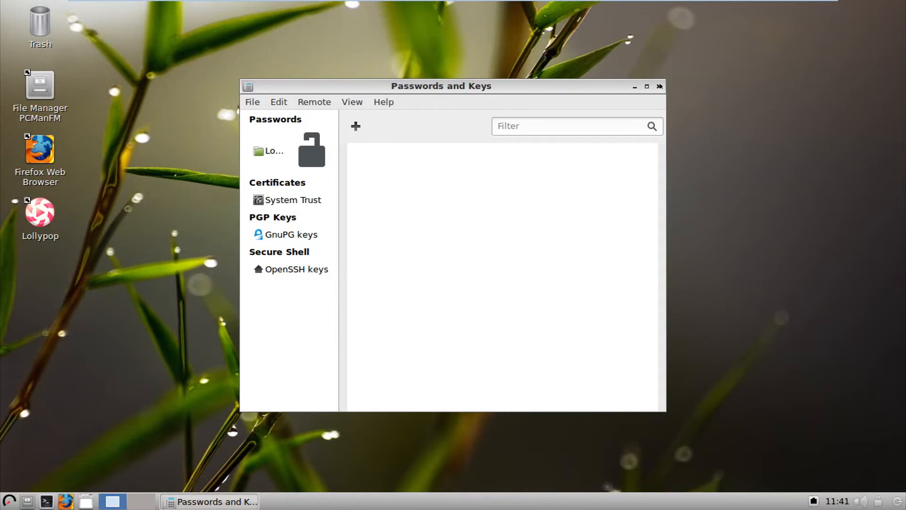
pyautogui.click(660, 86)
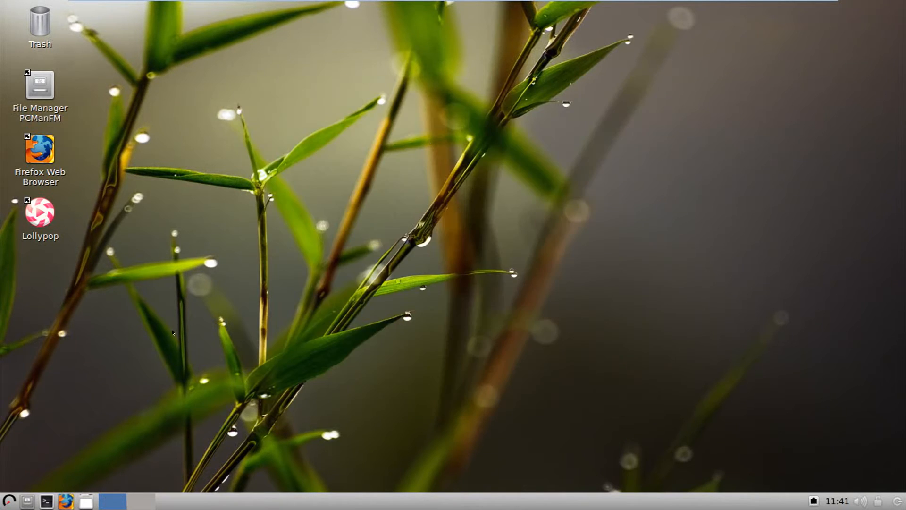
pyautogui.click(9, 500)
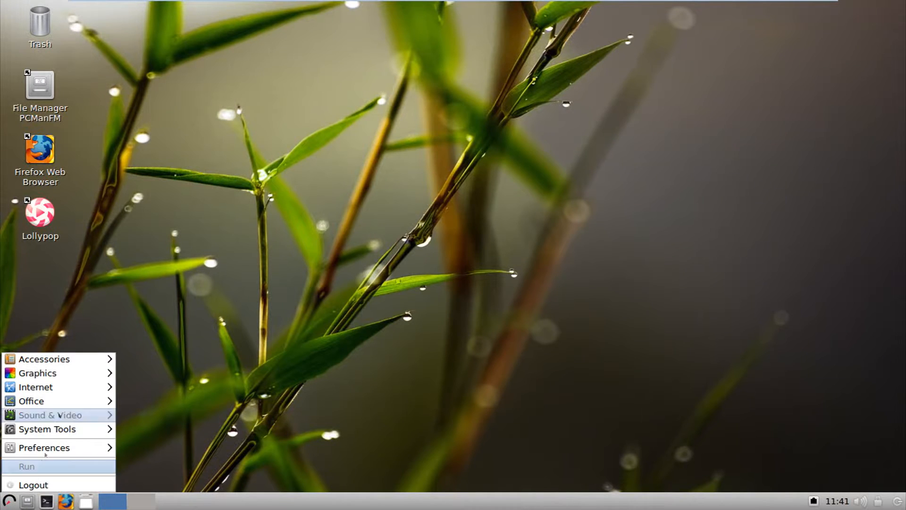
pyautogui.moveTo(37, 373)
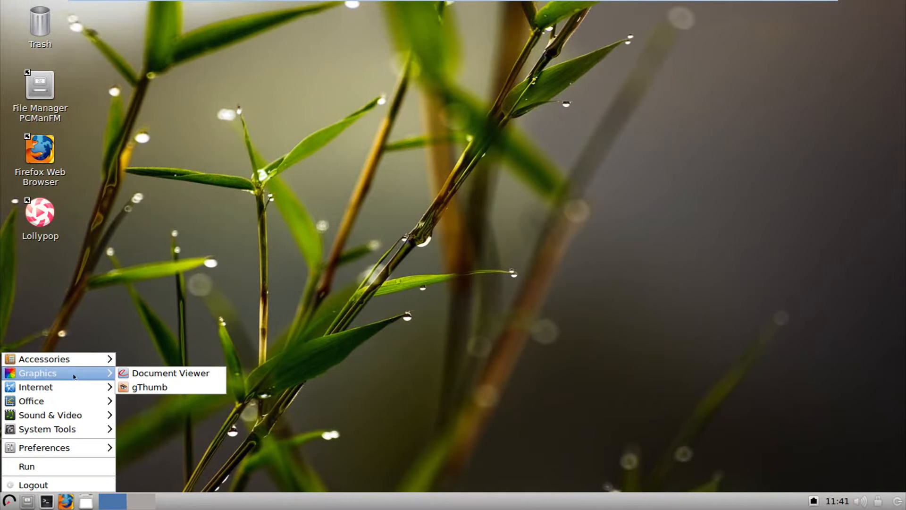
pyautogui.click(149, 387)
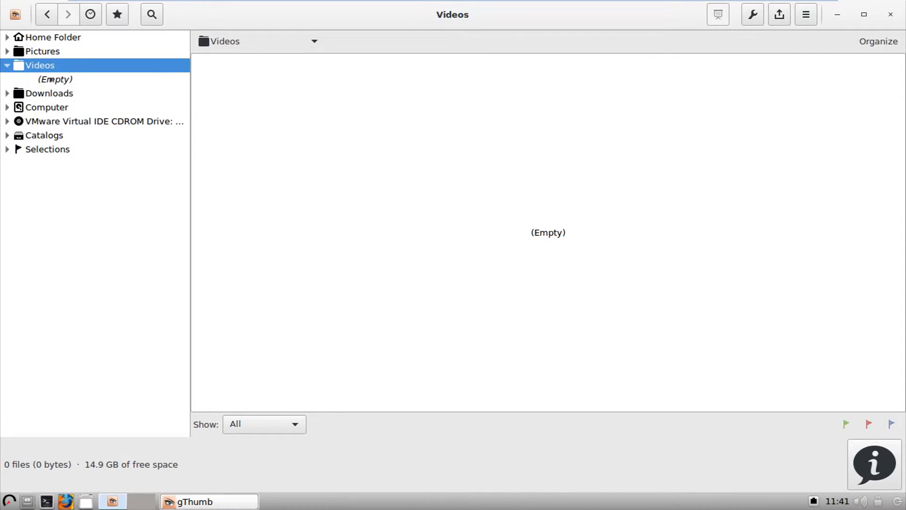
pyautogui.click(49, 93)
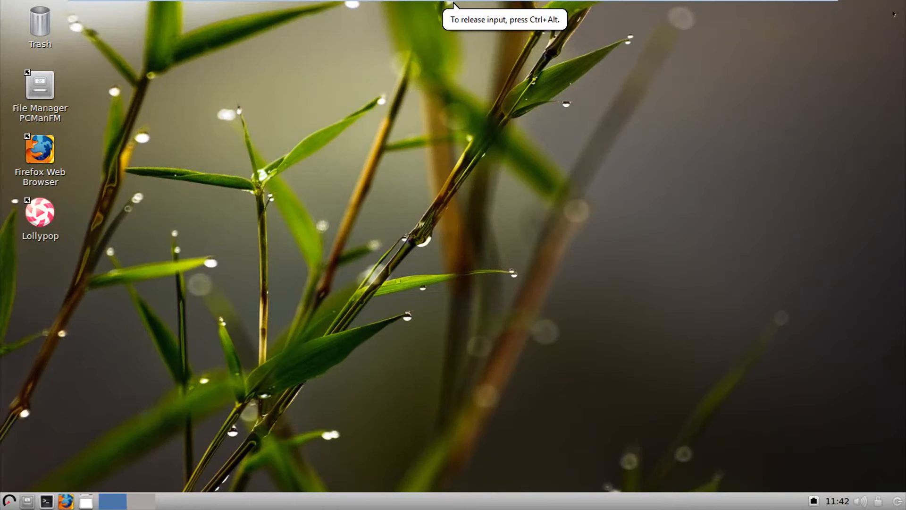
pyautogui.click(8, 501)
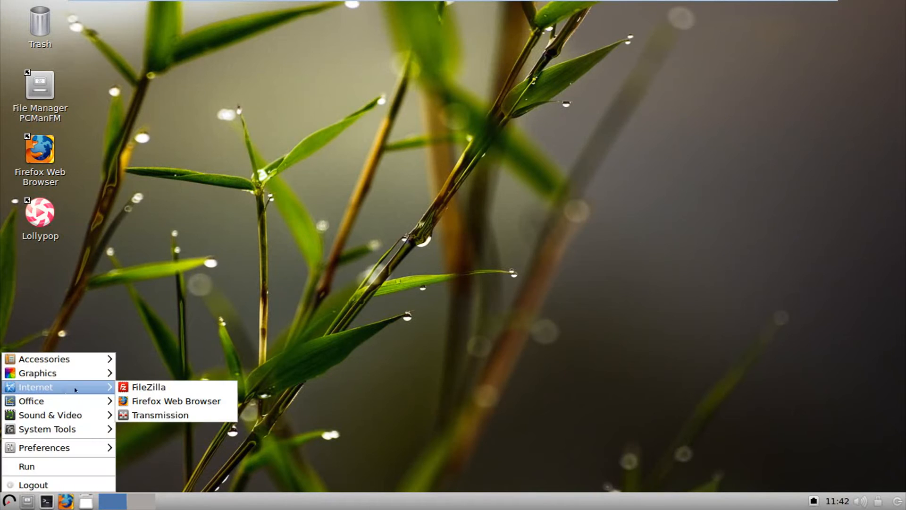
pyautogui.moveTo(176, 400)
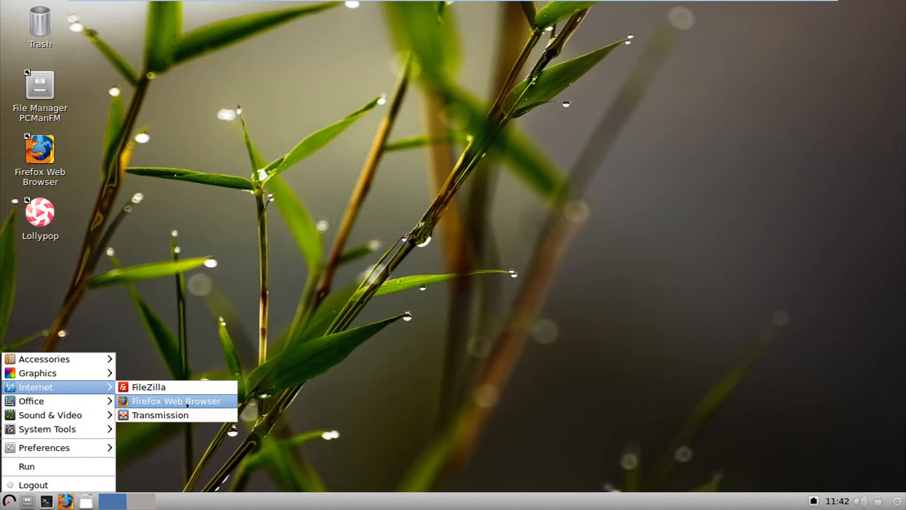
pyautogui.moveTo(168, 416)
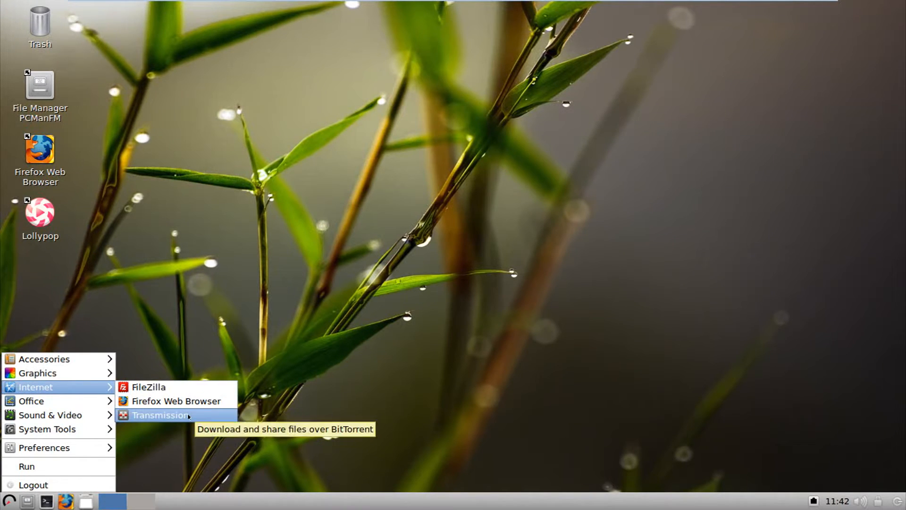
pyautogui.moveTo(177, 400)
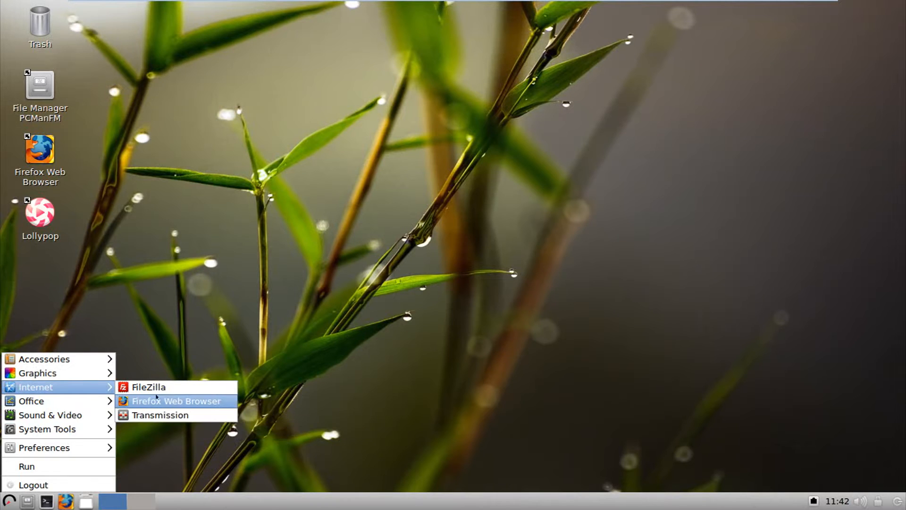
pyautogui.moveTo(31, 400)
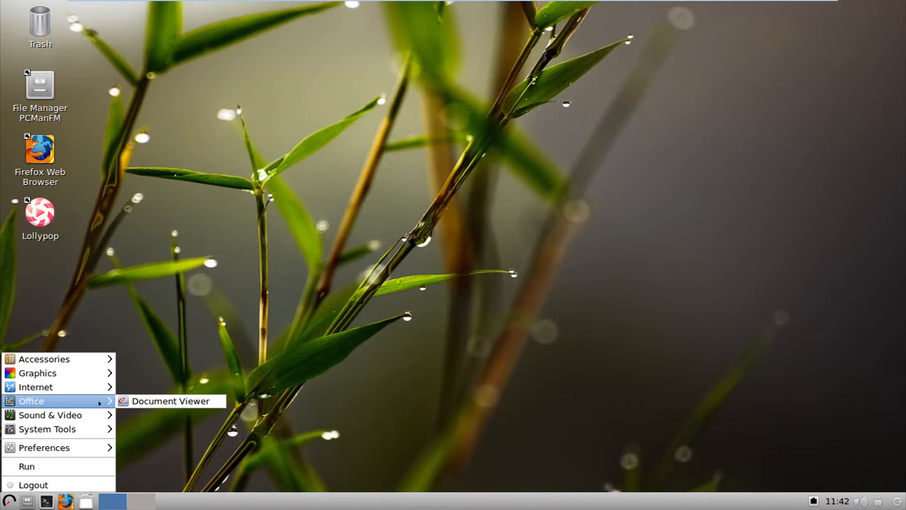
pyautogui.moveTo(38, 373)
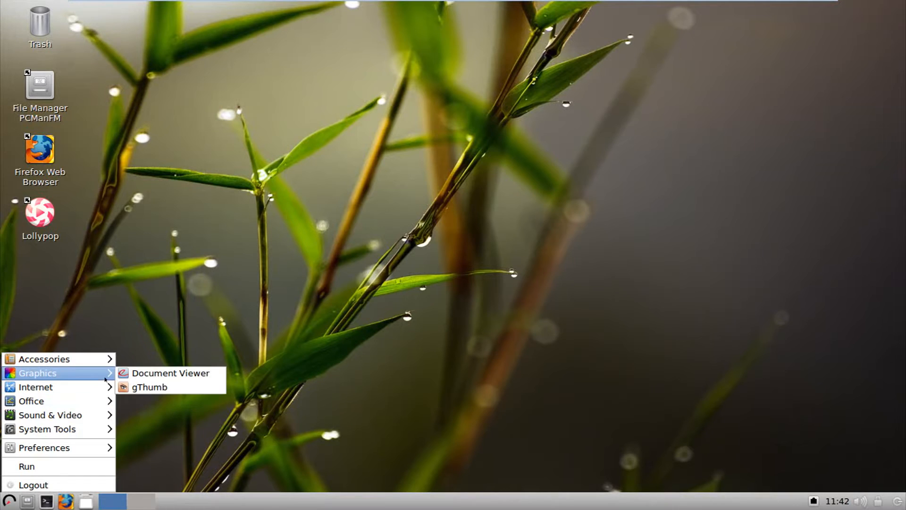
pyautogui.moveTo(32, 400)
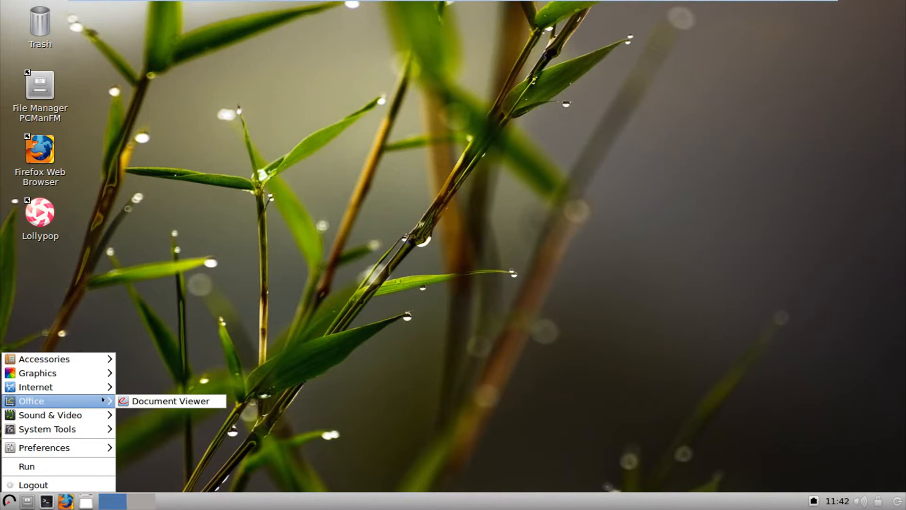
pyautogui.moveTo(50, 414)
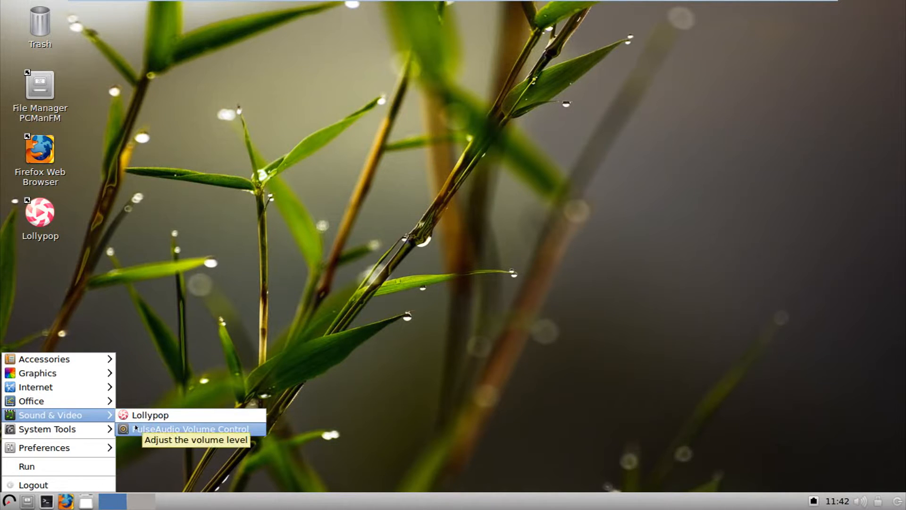
pyautogui.click(189, 428)
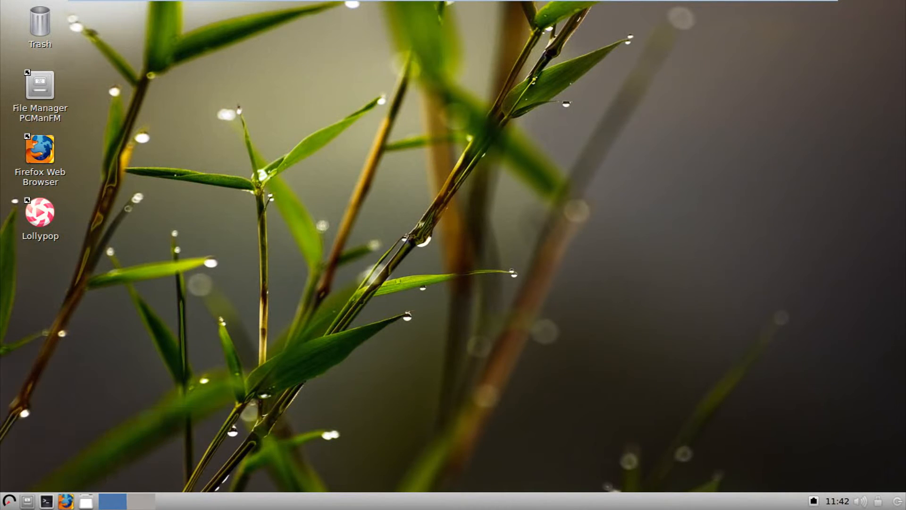
# Step: Start Lollypop from its desktop icon and show the Radios section with its saved stations
pyautogui.doubleClick(39, 213)
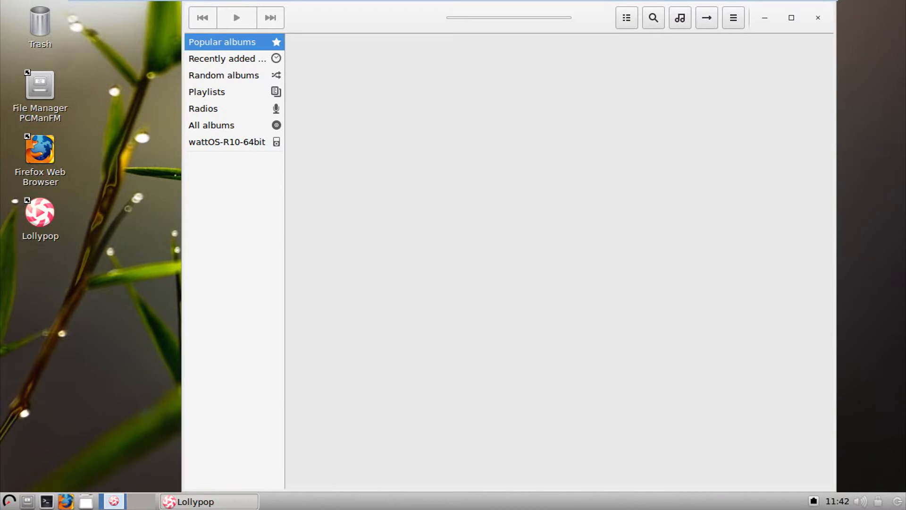
pyautogui.click(8, 500)
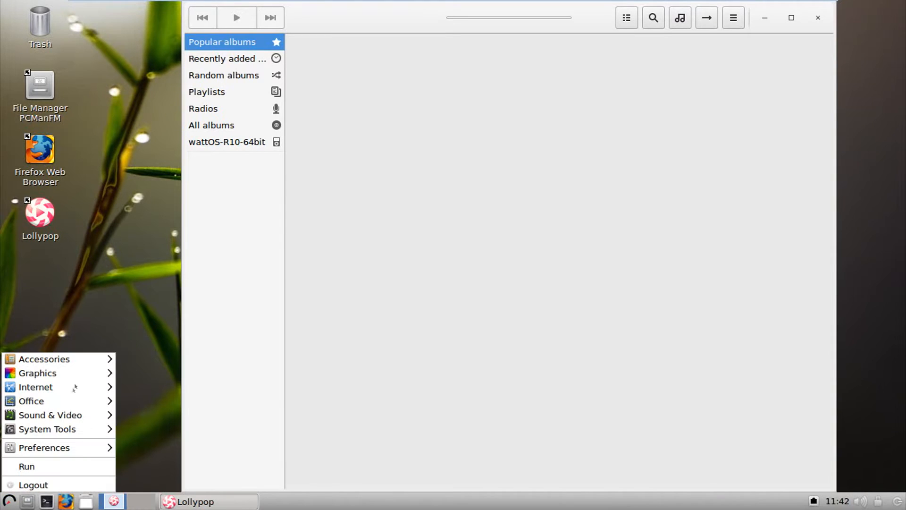
pyautogui.moveTo(38, 372)
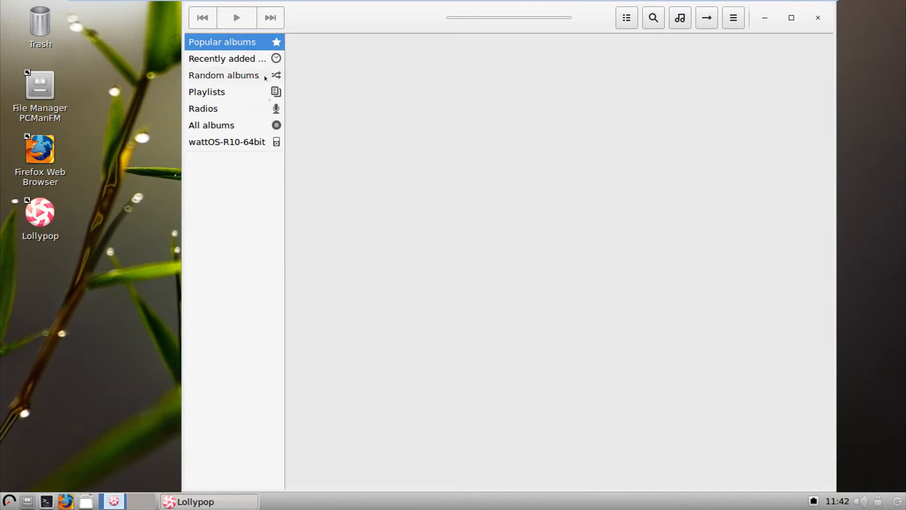
pyautogui.moveTo(450, 61)
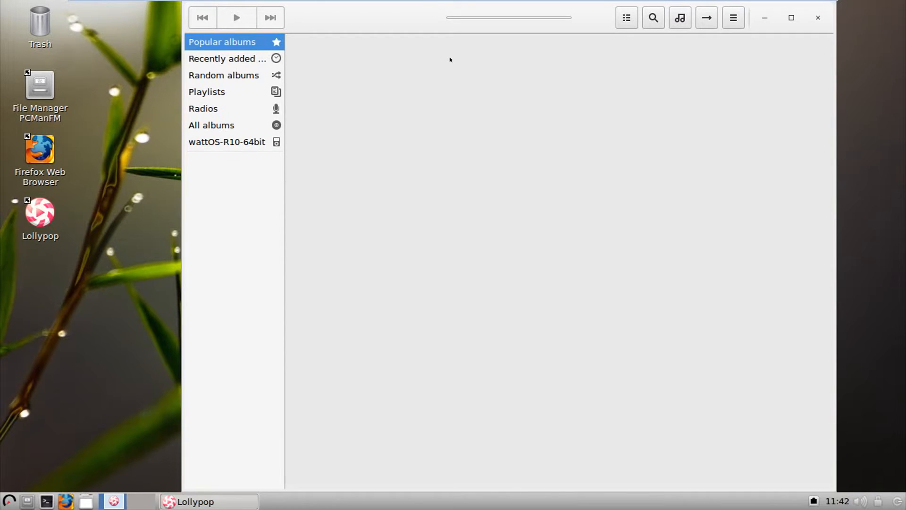
pyautogui.moveTo(223, 109)
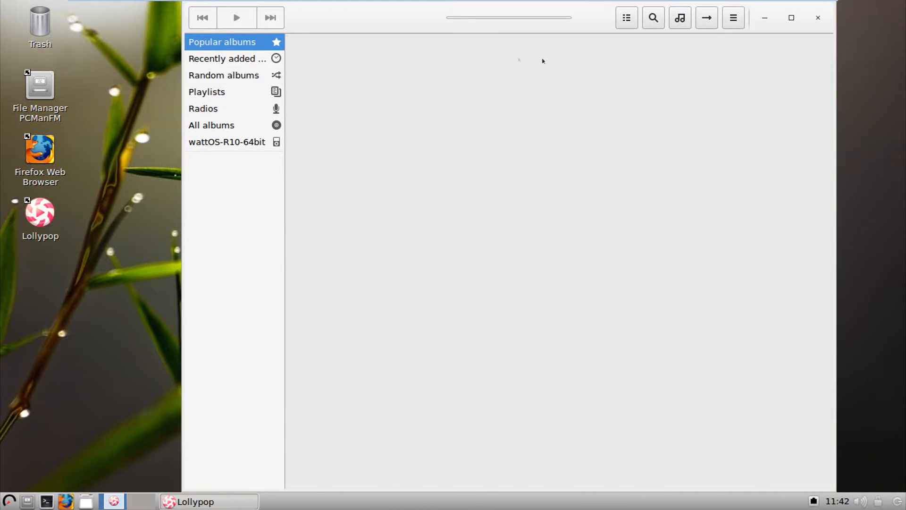
pyautogui.click(203, 108)
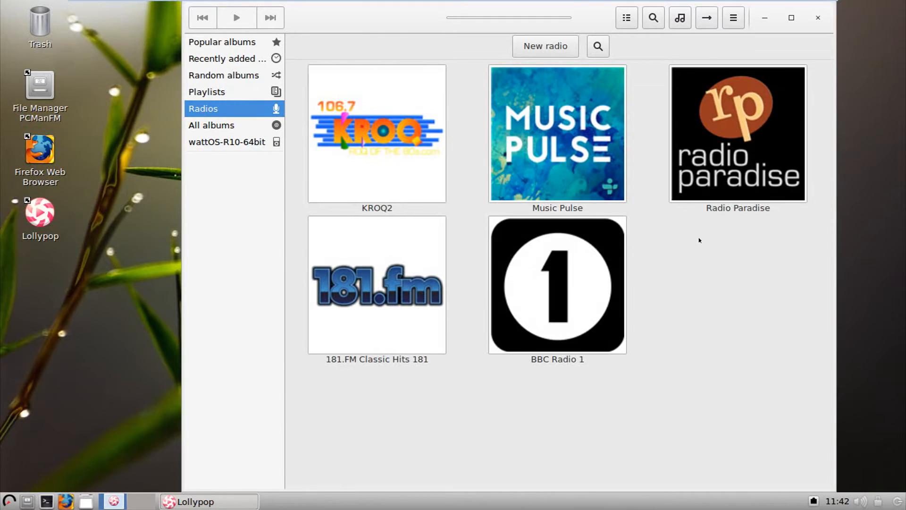
pyautogui.moveTo(738, 133)
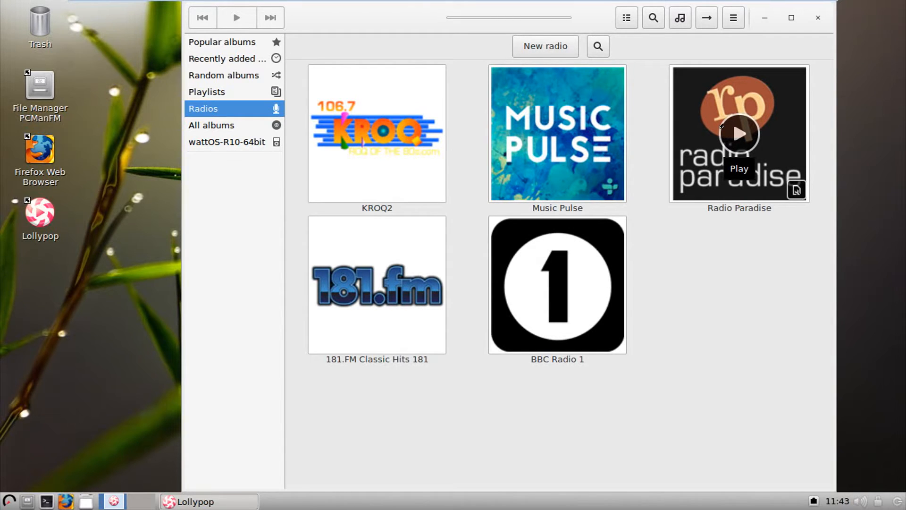
pyautogui.moveTo(556, 133)
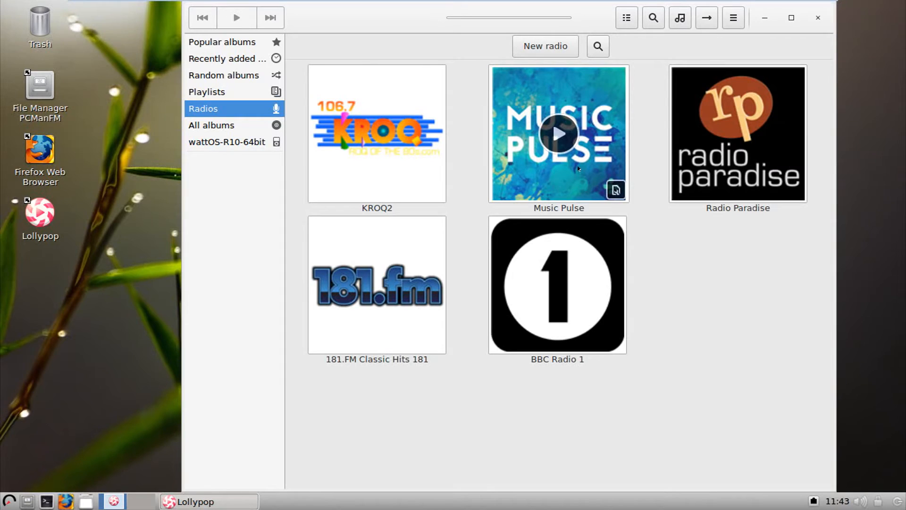
pyautogui.moveTo(374, 331)
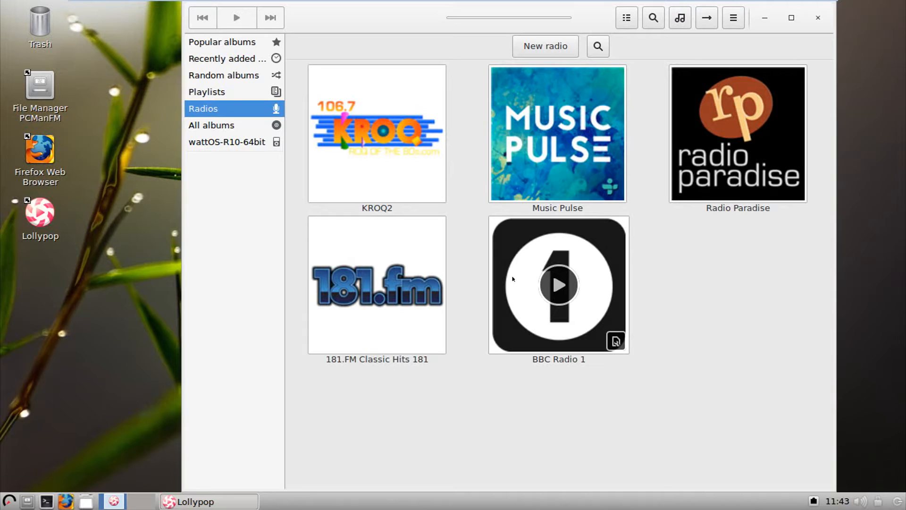
pyautogui.moveTo(732, 52)
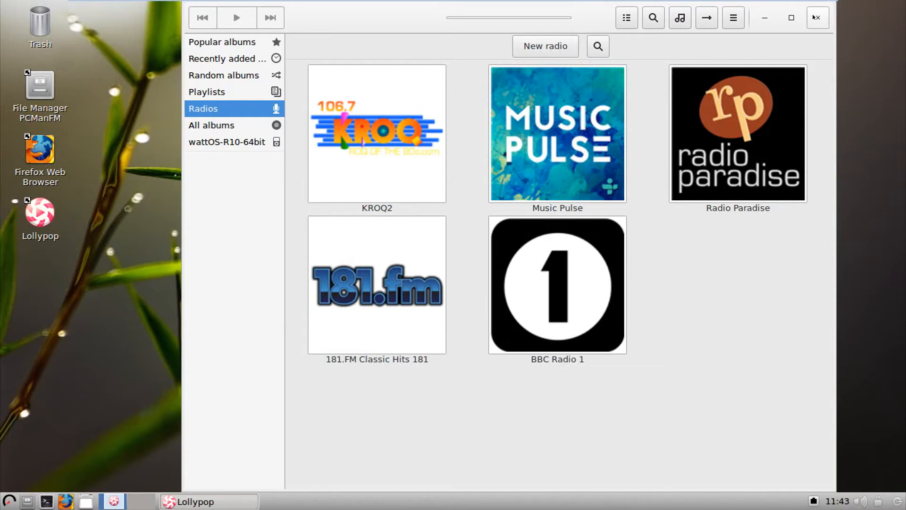
# Step: Close Lollypop and bring the applications menu to its System Tools entries
pyautogui.click(9, 500)
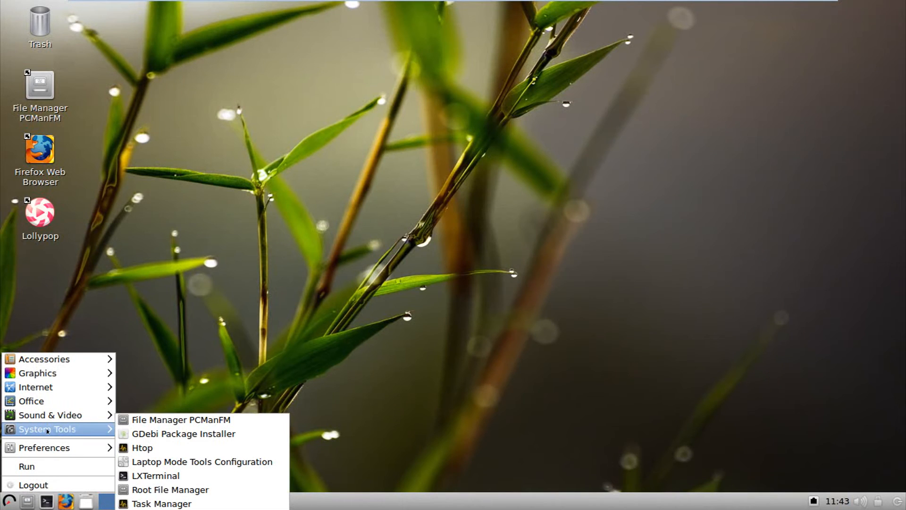
pyautogui.moveTo(180, 419)
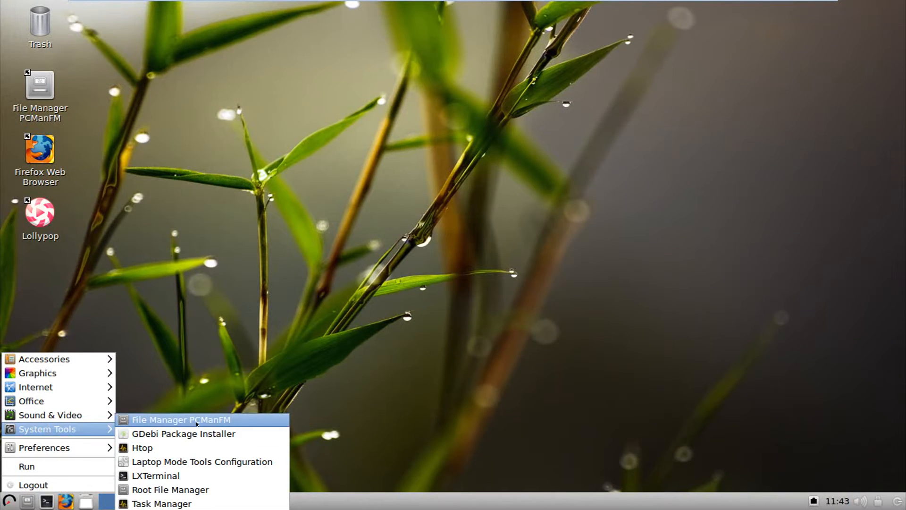
pyautogui.moveTo(226, 426)
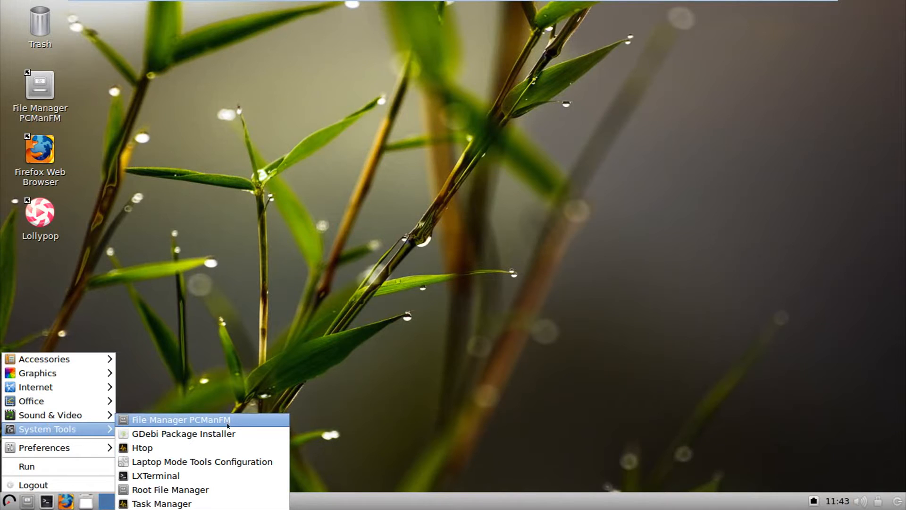
pyautogui.moveTo(142, 448)
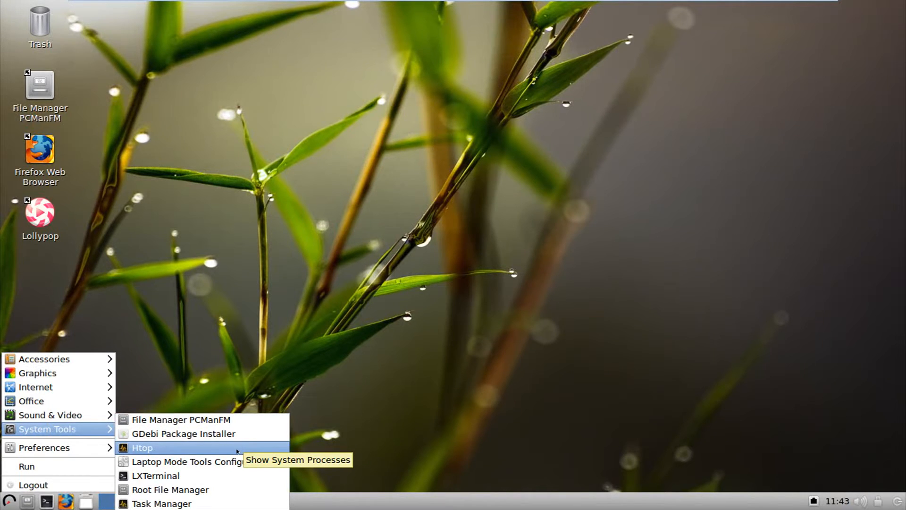
pyautogui.moveTo(241, 454)
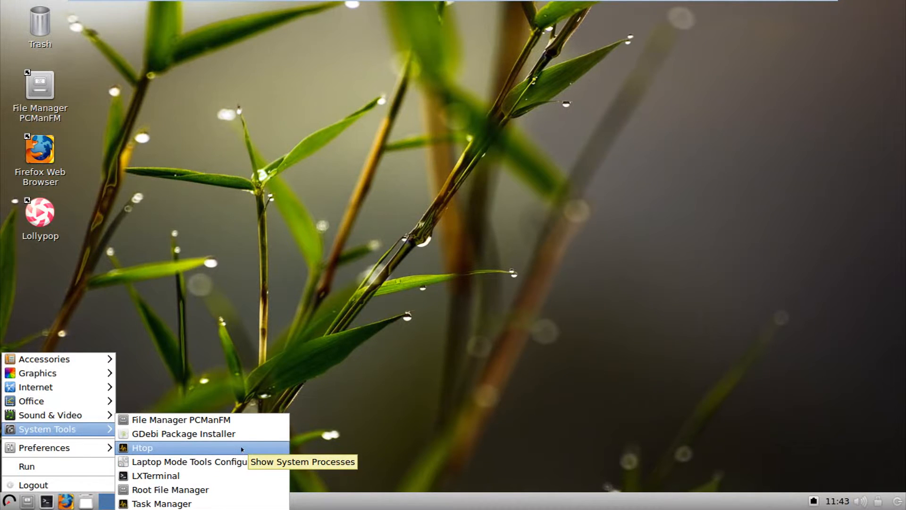
pyautogui.click(142, 447)
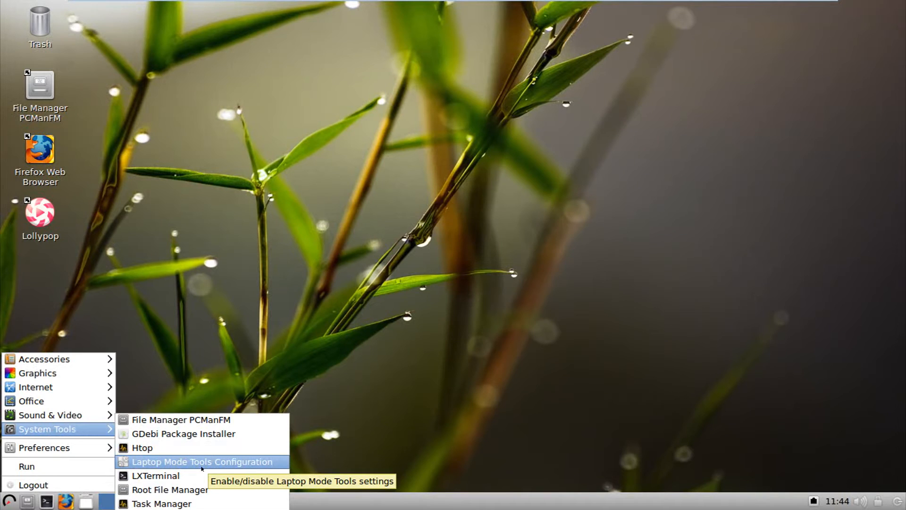
# Step: Relaunch Laptop Mode Tools, confirm the administrator password and acknowledge the root warning
pyautogui.click(199, 462)
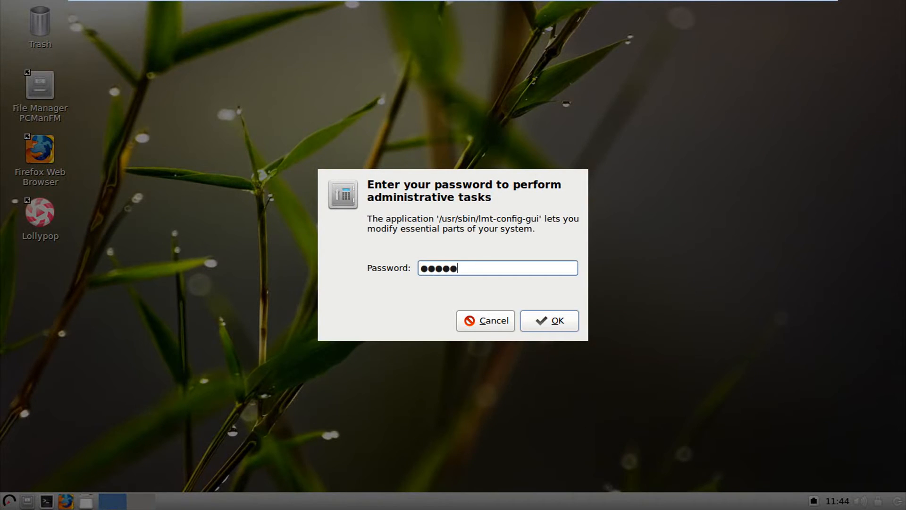
pyautogui.click(547, 320)
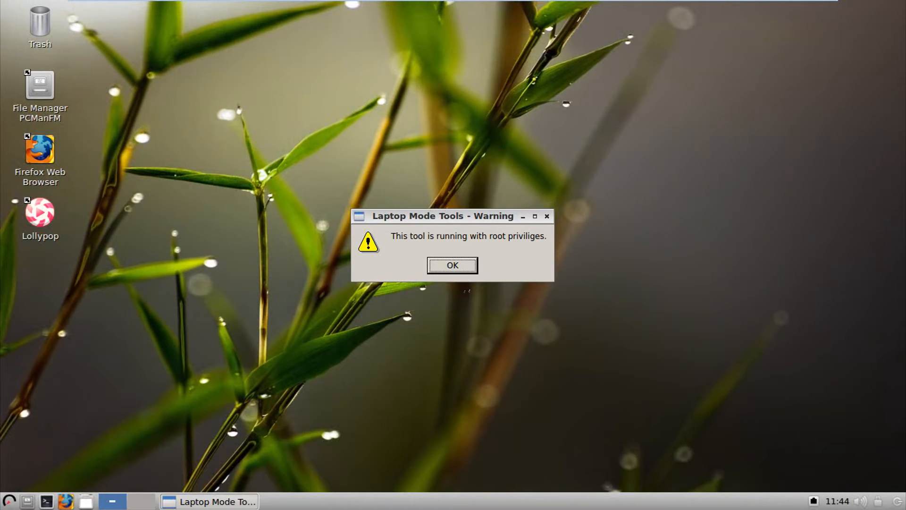
pyautogui.click(452, 265)
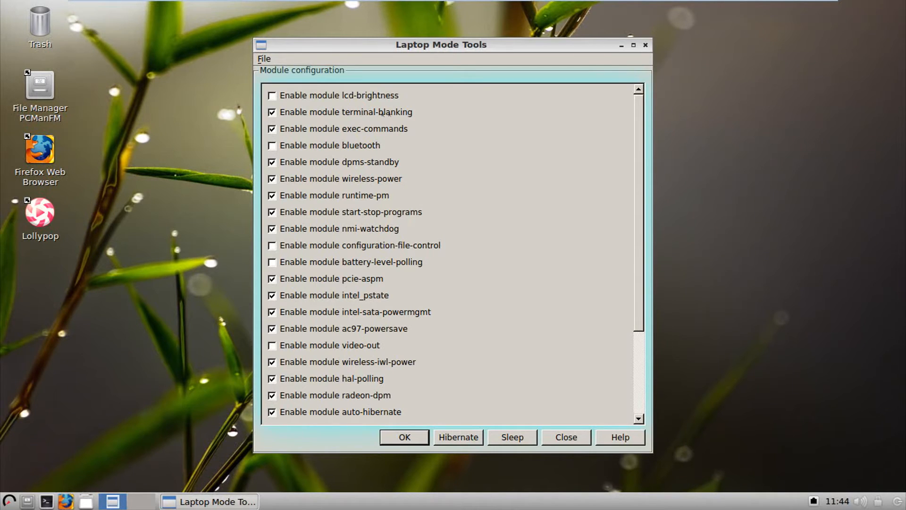
# Step: Scroll through the power-saving module checklist and close the configuration with OK
pyautogui.scroll(-3)
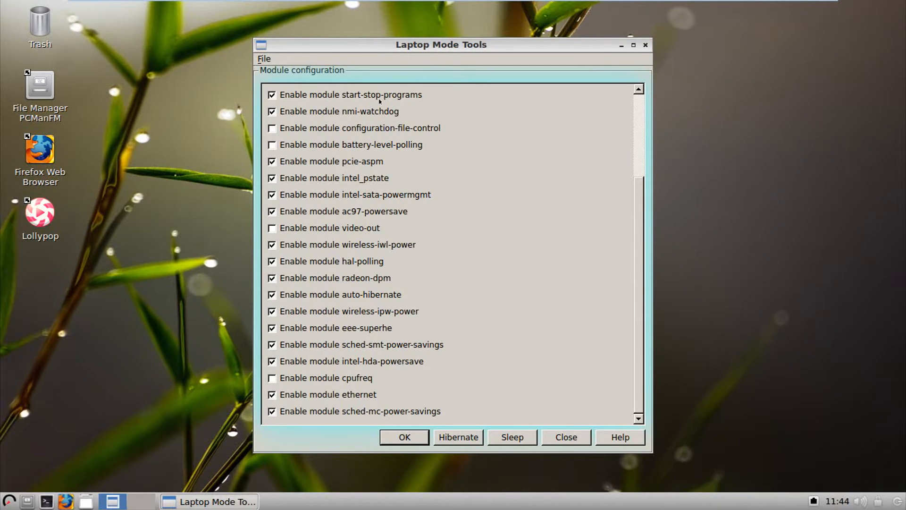
pyautogui.scroll(3)
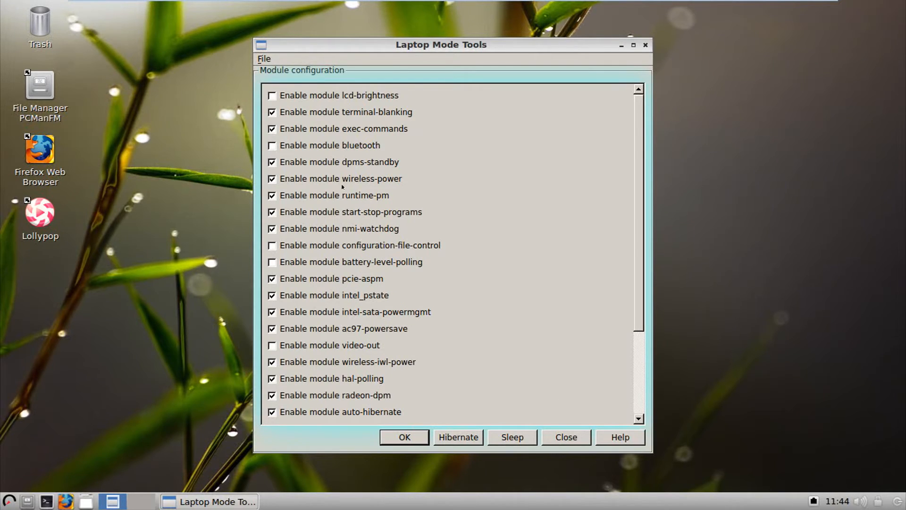
pyautogui.scroll(-3)
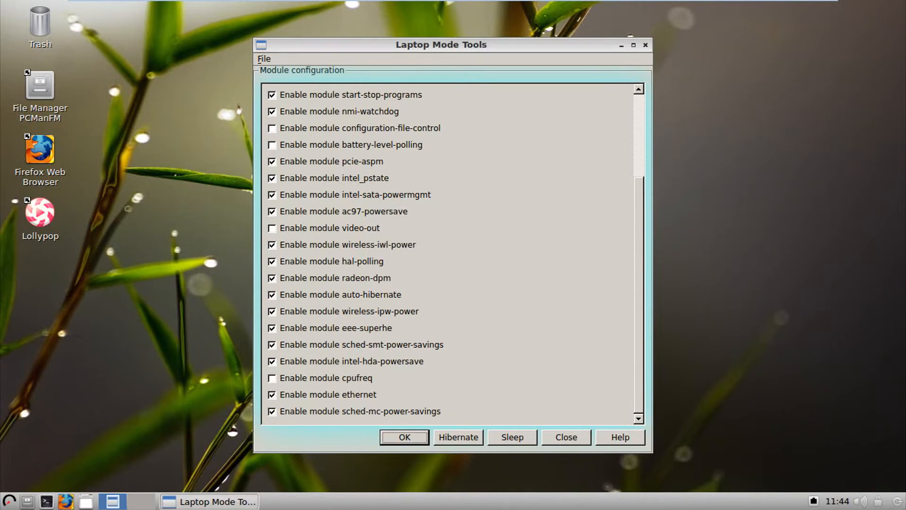
pyautogui.click(564, 436)
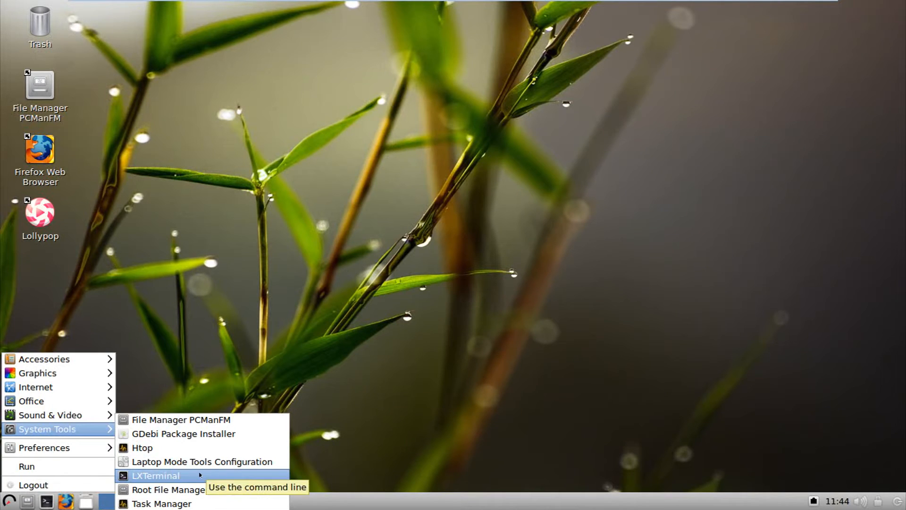
pyautogui.moveTo(169, 489)
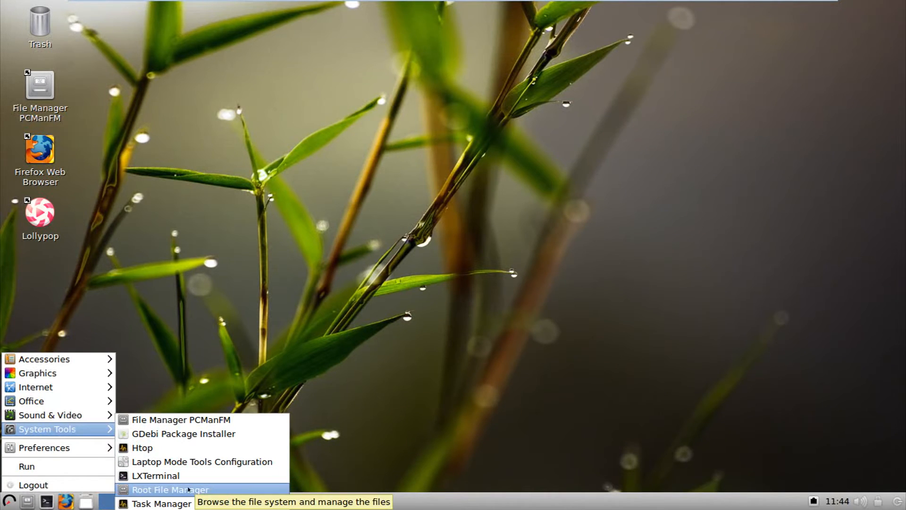
pyautogui.moveTo(161, 502)
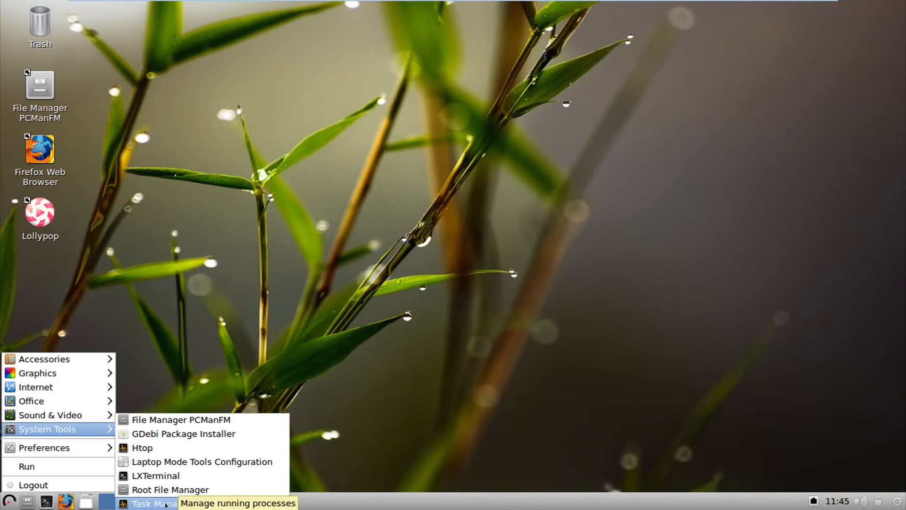
# Step: Launch Task Manager to view running processes alongside htop, then quit it
pyautogui.click(153, 503)
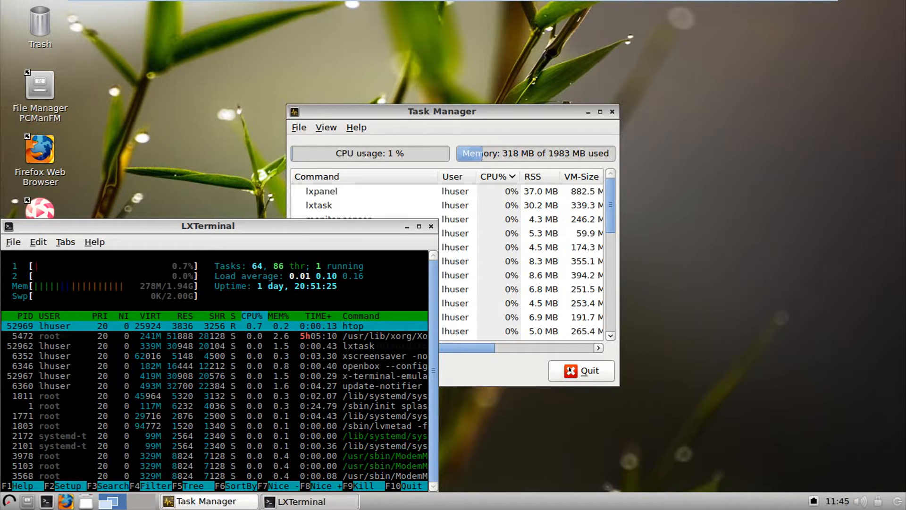
pyautogui.click(611, 111)
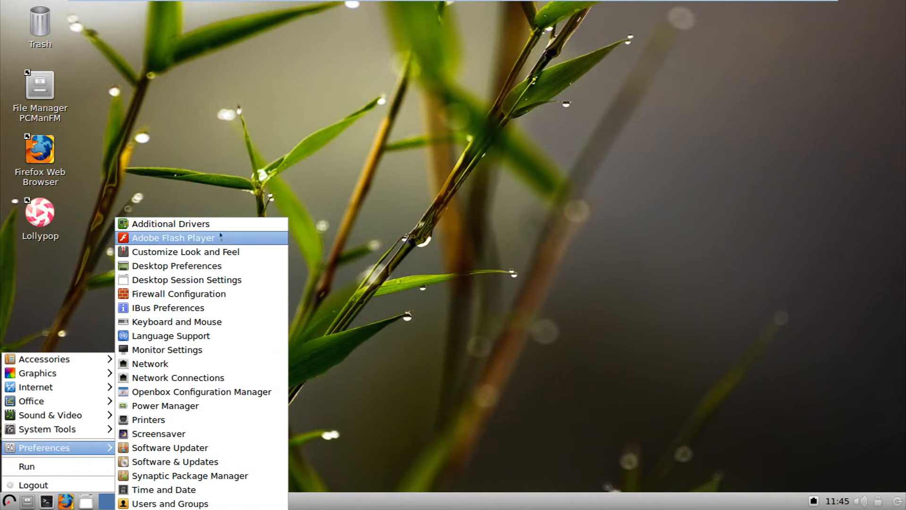
pyautogui.moveTo(185, 251)
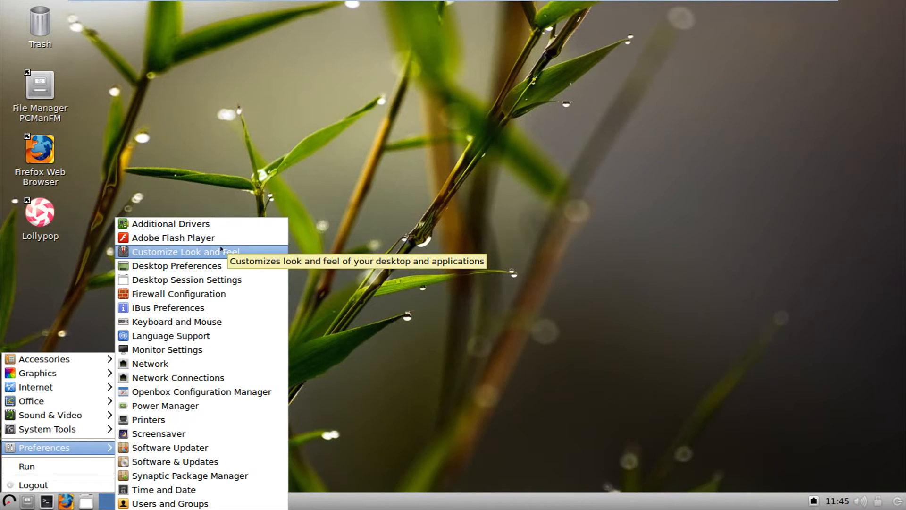
pyautogui.moveTo(158, 434)
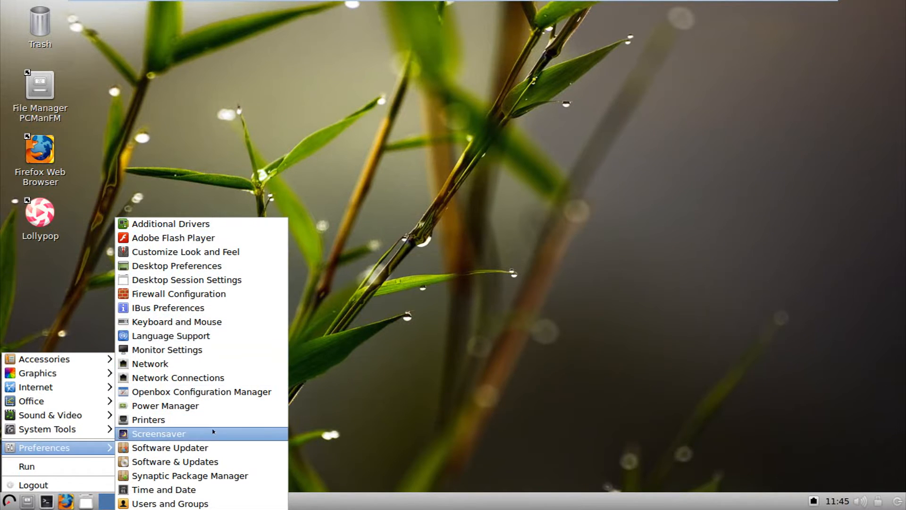
pyautogui.moveTo(175, 461)
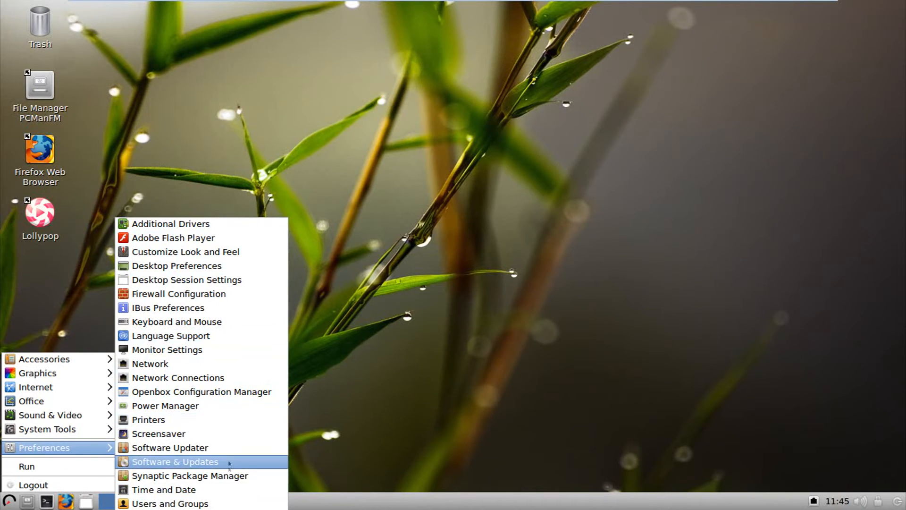
pyautogui.moveTo(170, 447)
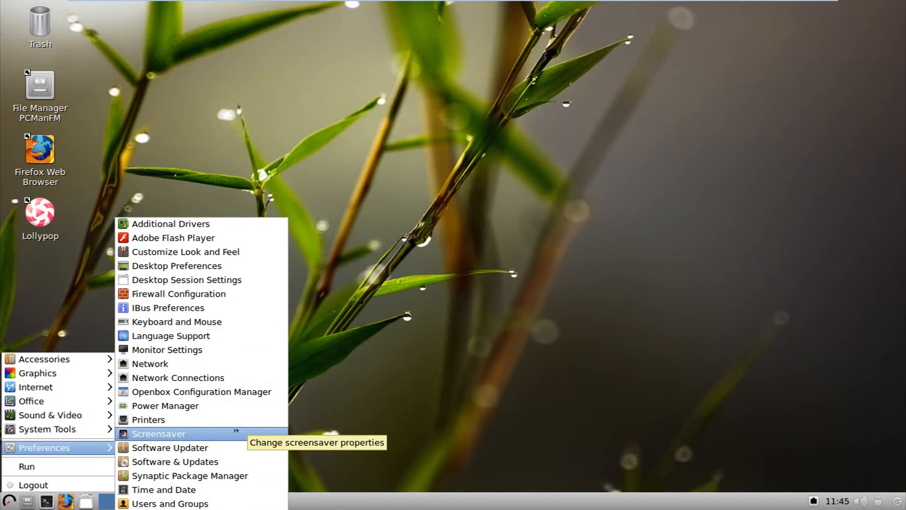
pyautogui.moveTo(166, 350)
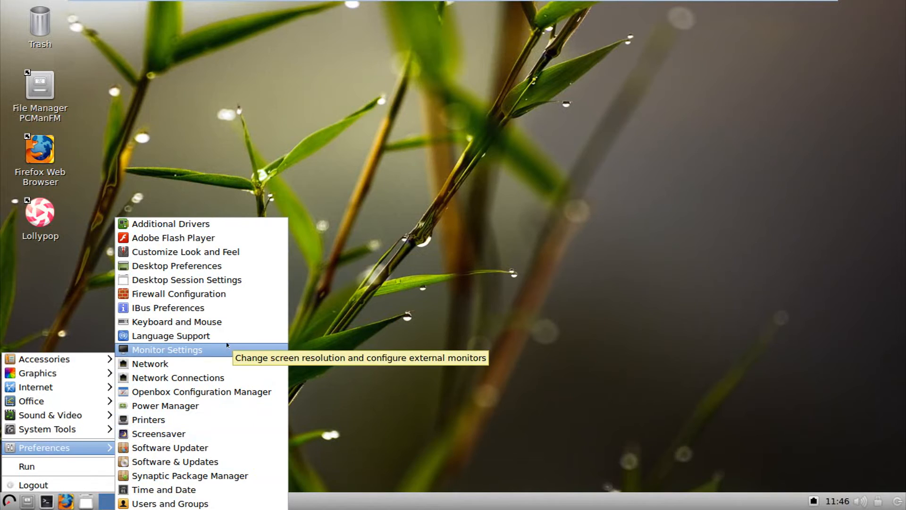
pyautogui.moveTo(186, 279)
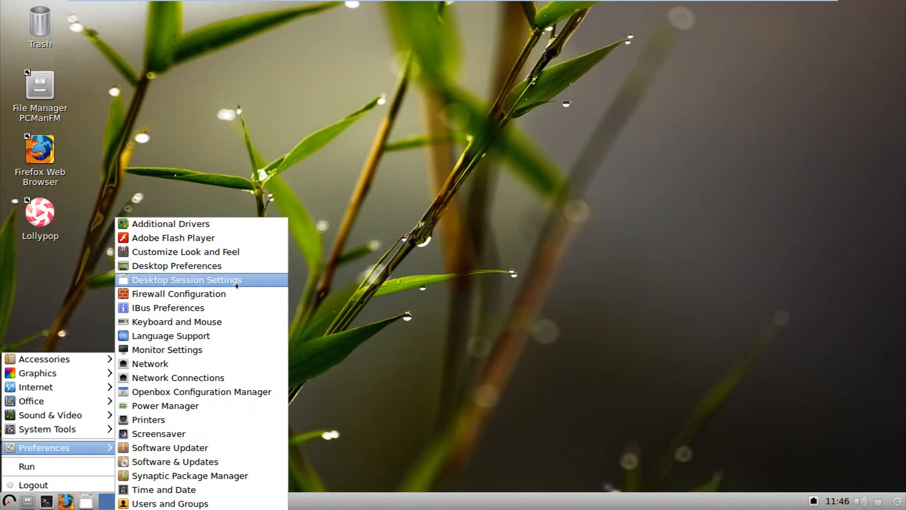
pyautogui.moveTo(173, 238)
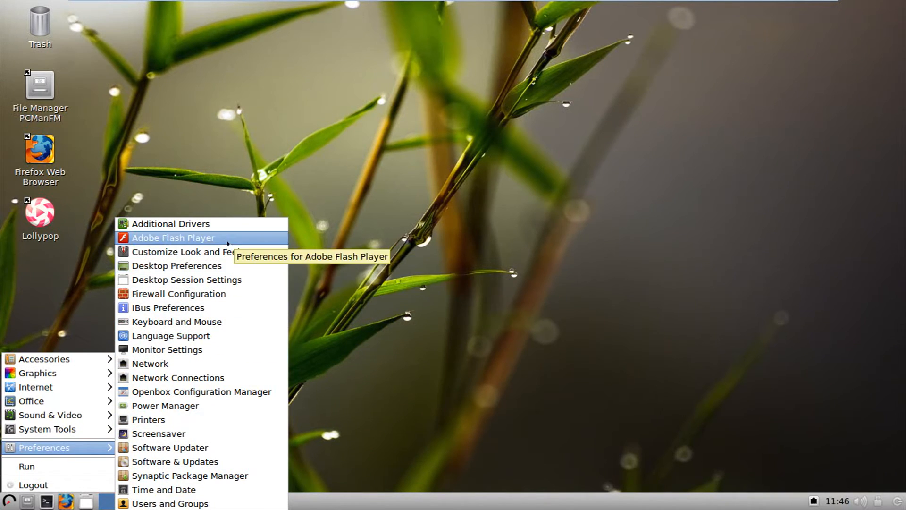
pyautogui.moveTo(185, 252)
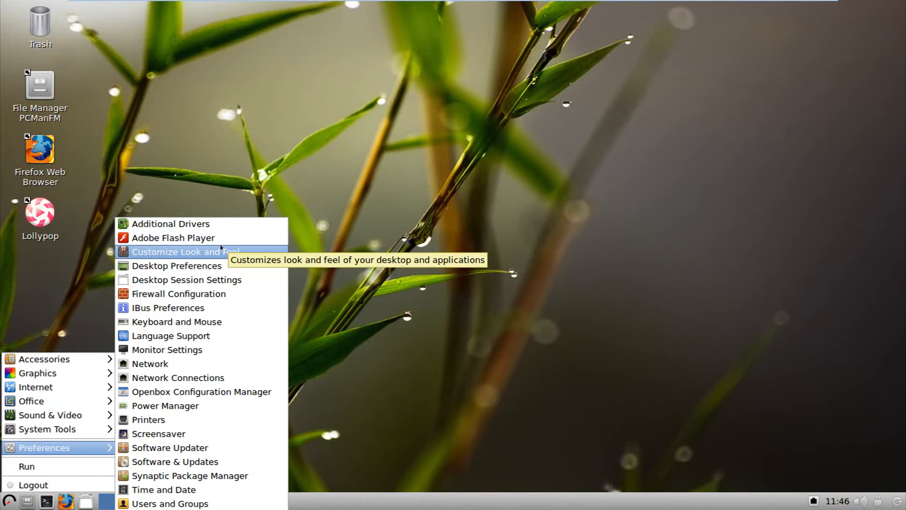
pyautogui.moveTo(177, 378)
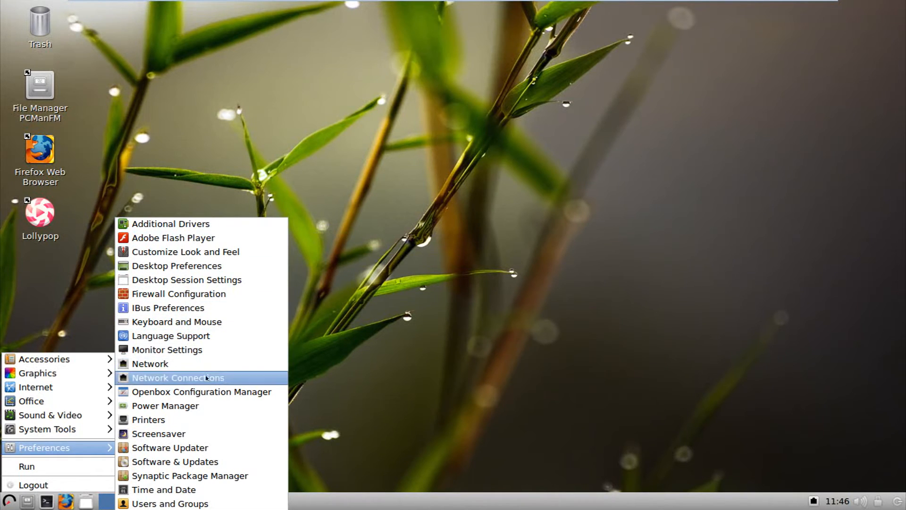
# Step: Bring up the Run dialog from the main menu with an empty command field
pyautogui.click(27, 465)
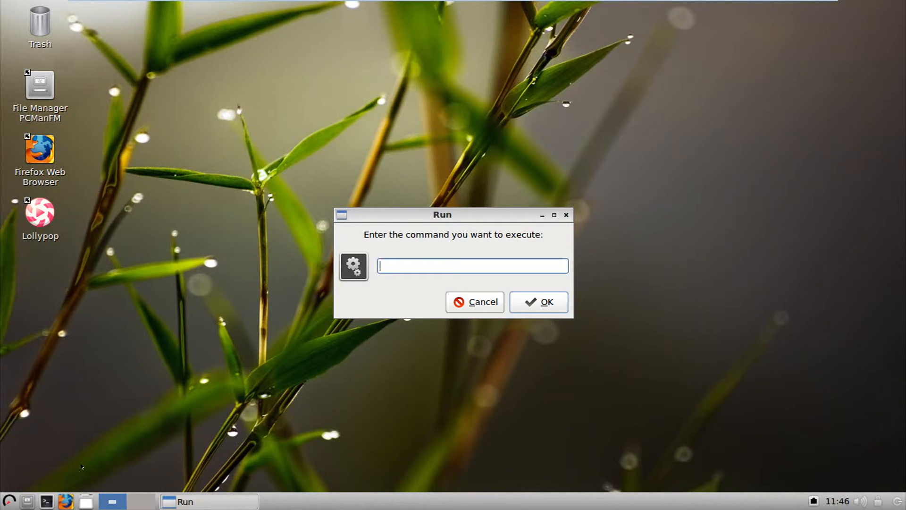
pyautogui.write('fi')
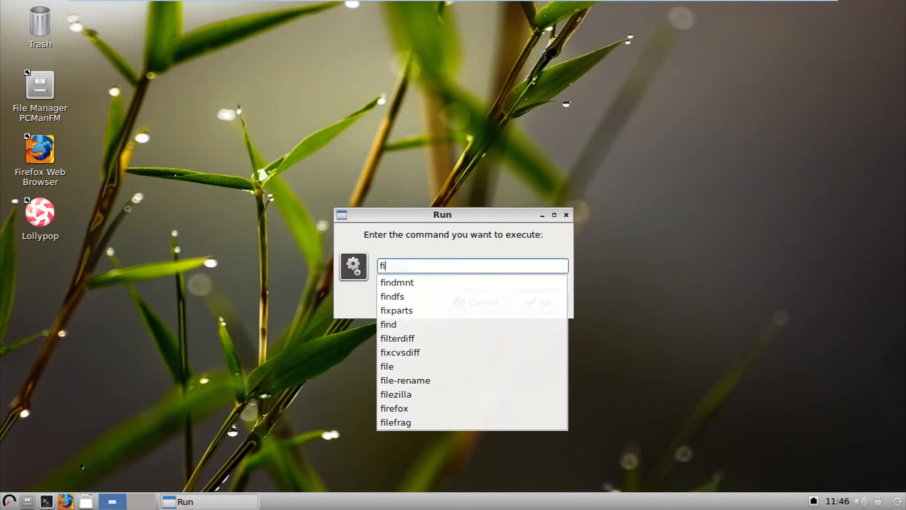
pyautogui.click(394, 408)
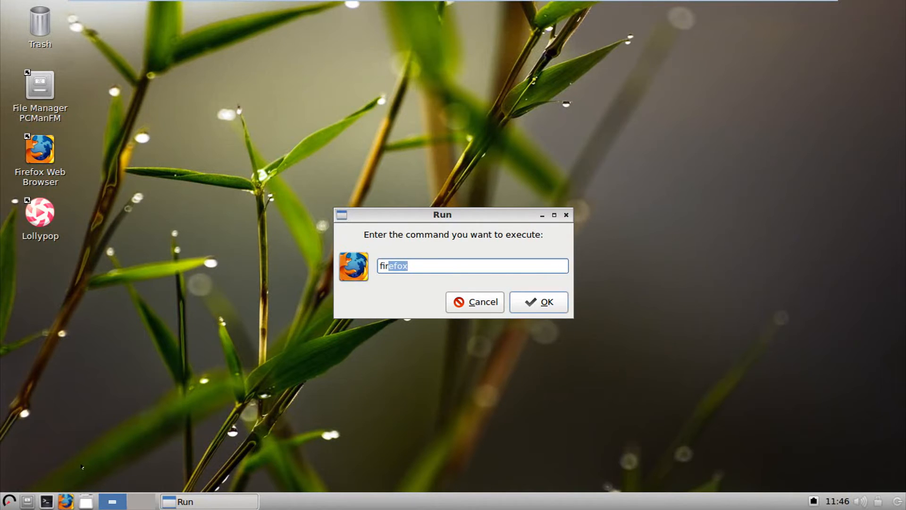
pyautogui.write('fi')
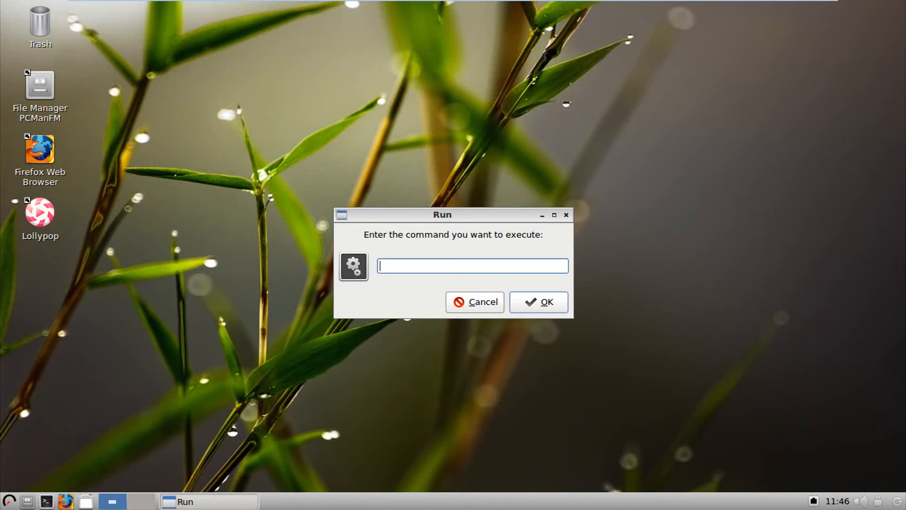
pyautogui.write('j')
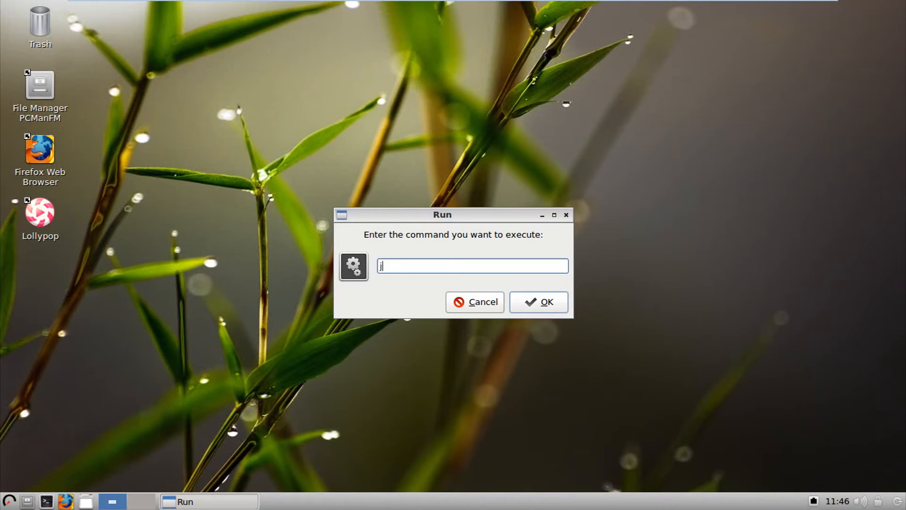
pyautogui.write('d')
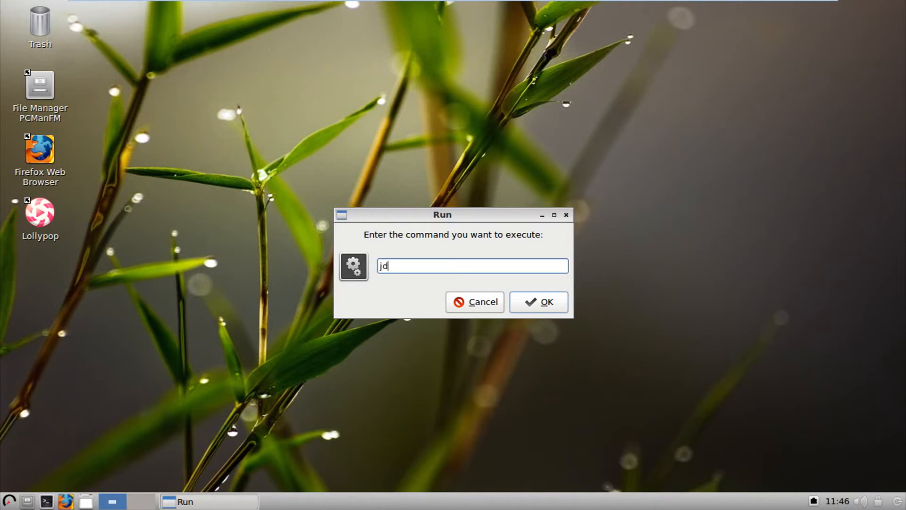
pyautogui.write('kill')
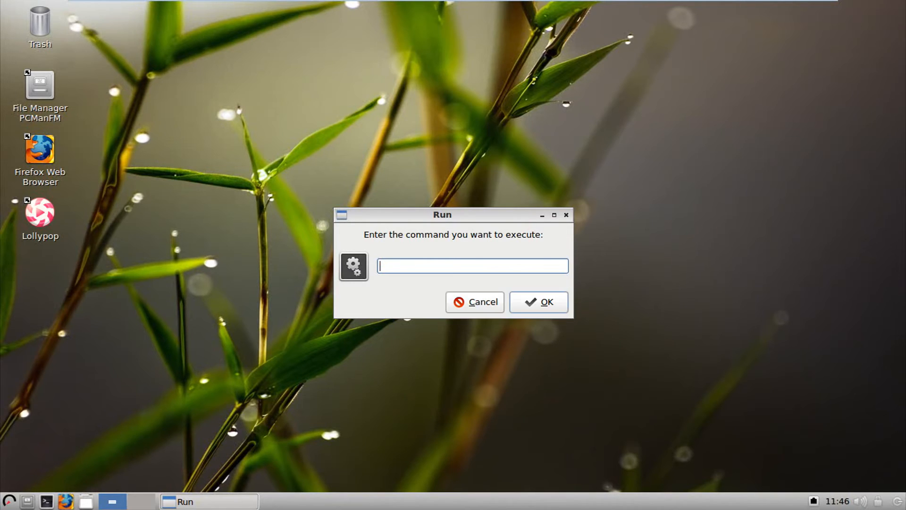
pyautogui.write('run')
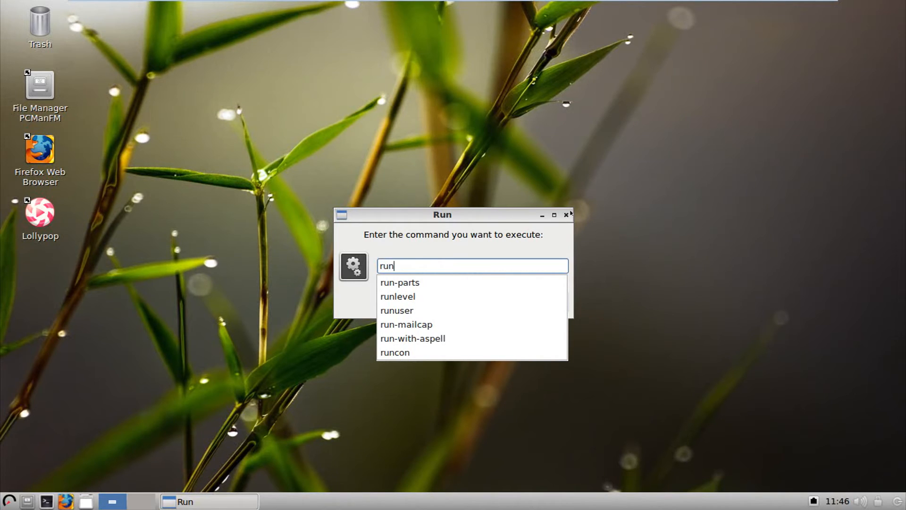
pyautogui.click(567, 214)
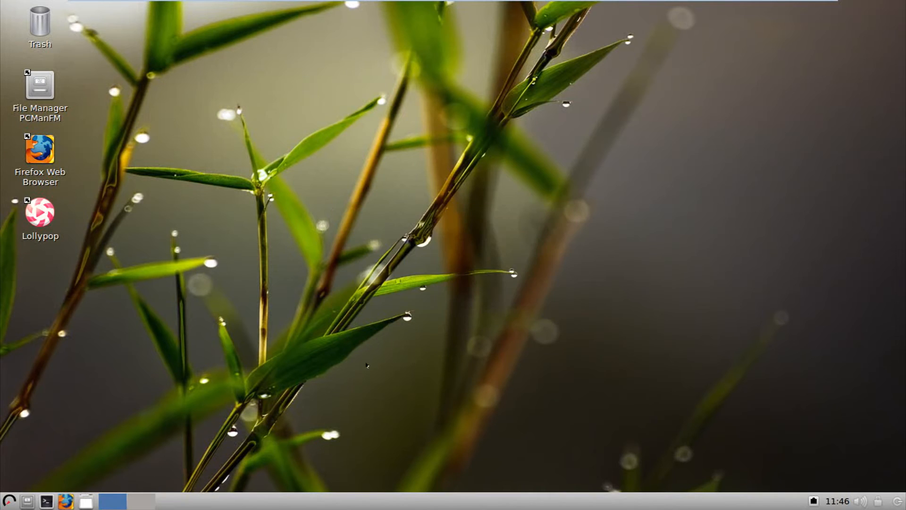
pyautogui.click(10, 501)
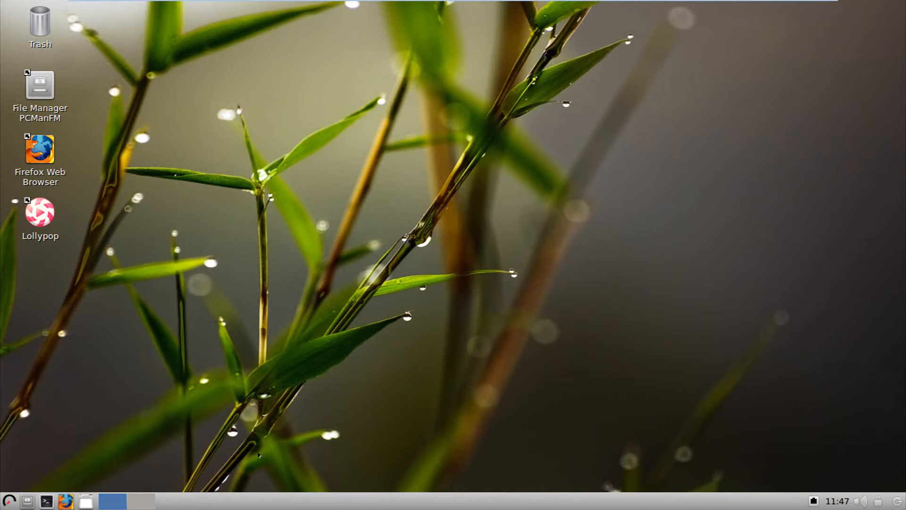
pyautogui.moveTo(48, 67)
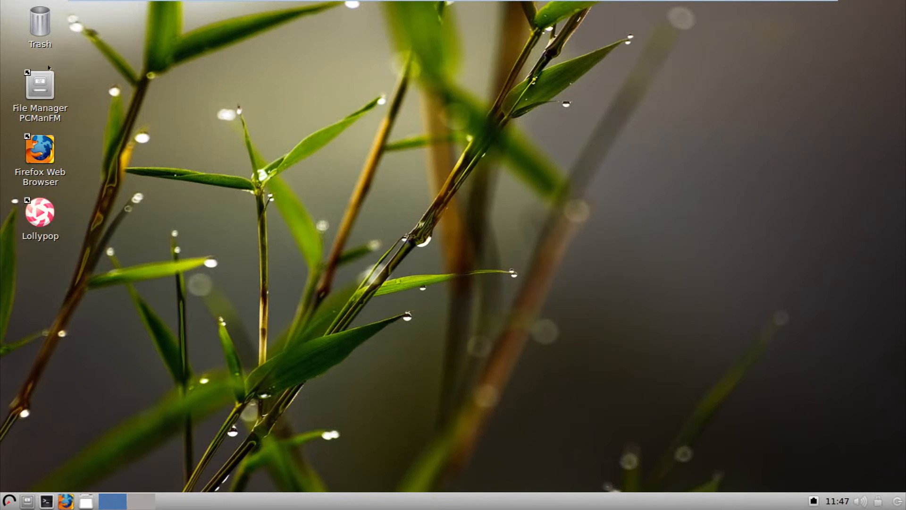
pyautogui.moveTo(44, 166)
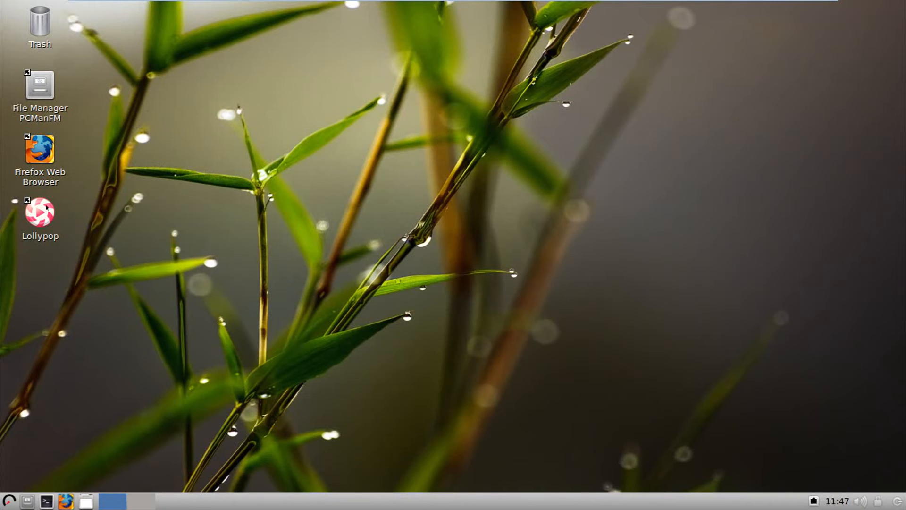
pyautogui.doubleClick(39, 149)
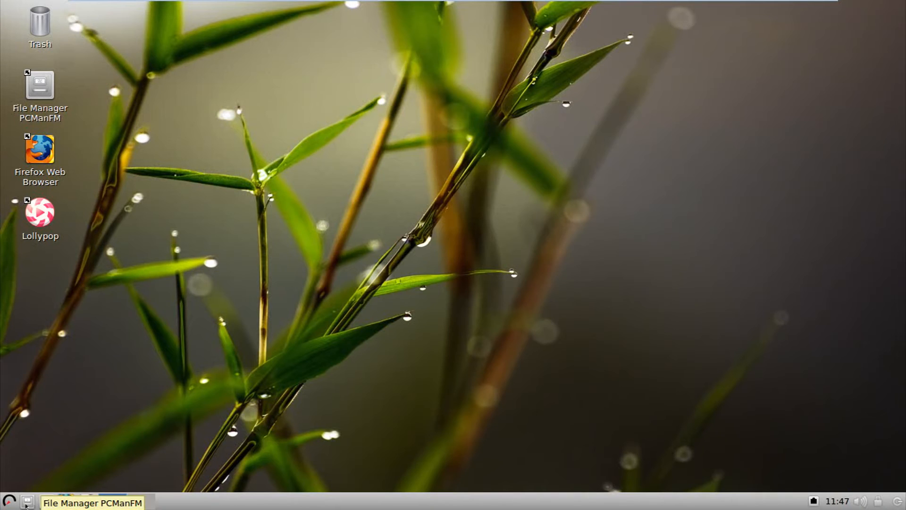
pyautogui.click(45, 501)
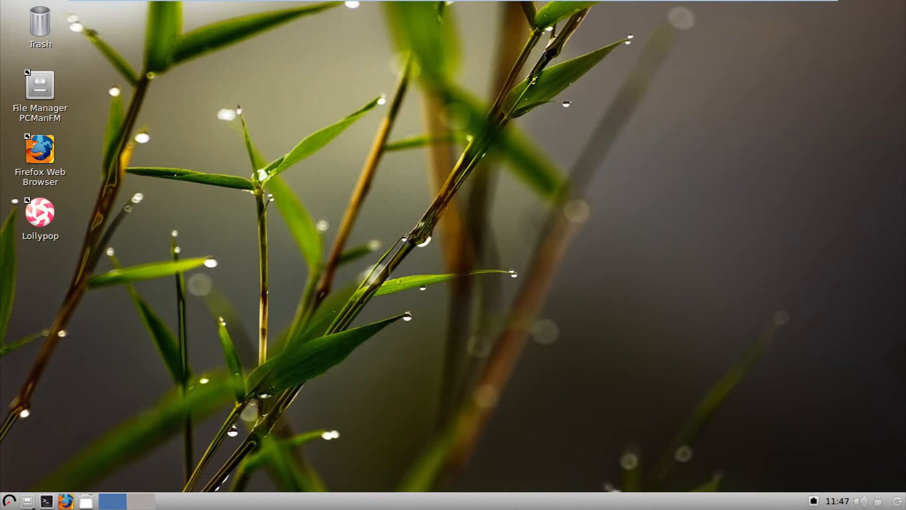
pyautogui.moveTo(112, 500)
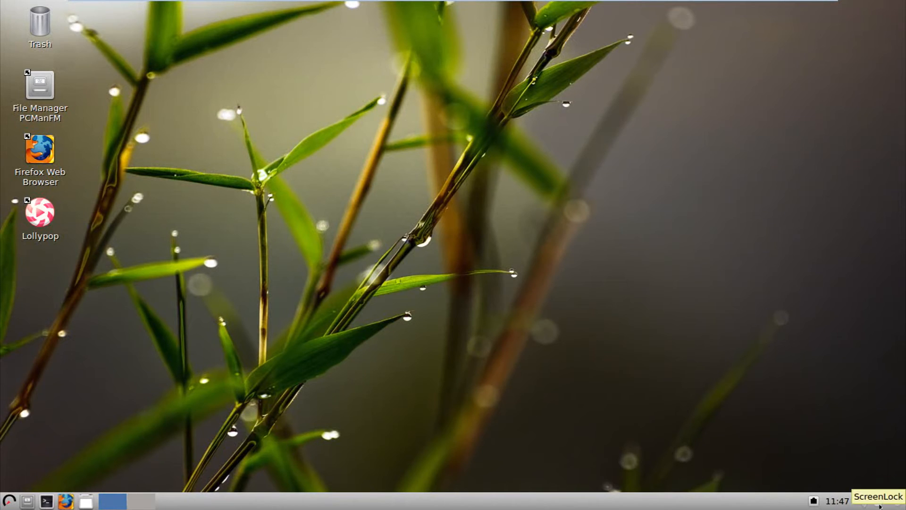
pyautogui.moveTo(864, 504)
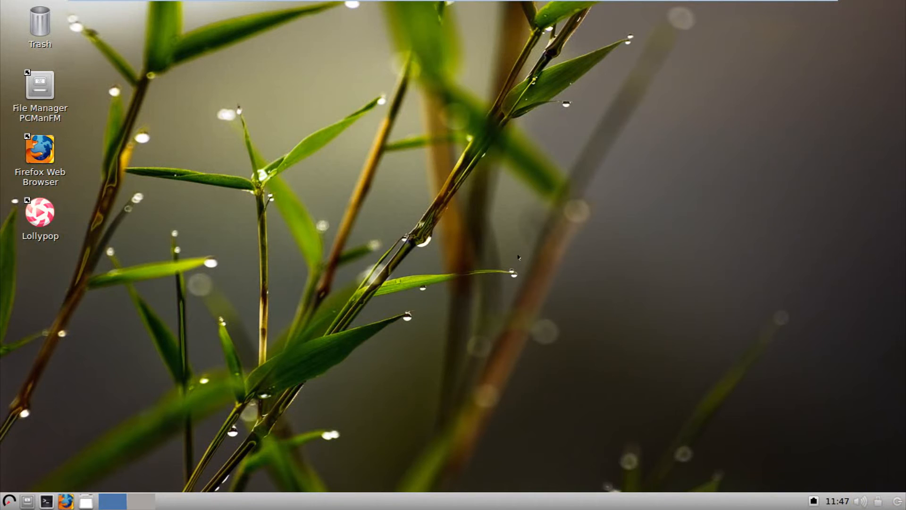
# Step: Reach Desktop Preferences from the desktop's right-click menu and start choosing a wallpaper file
pyautogui.rightClick(518, 257)
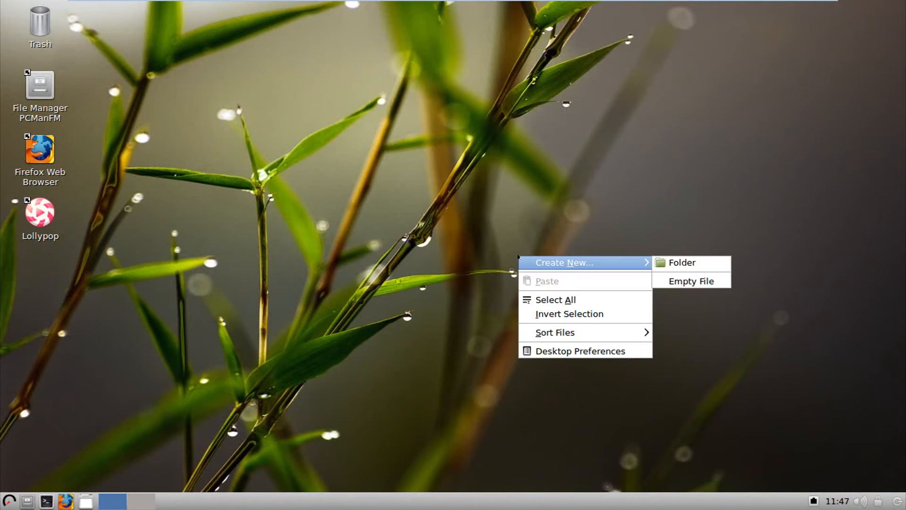
pyautogui.click(581, 351)
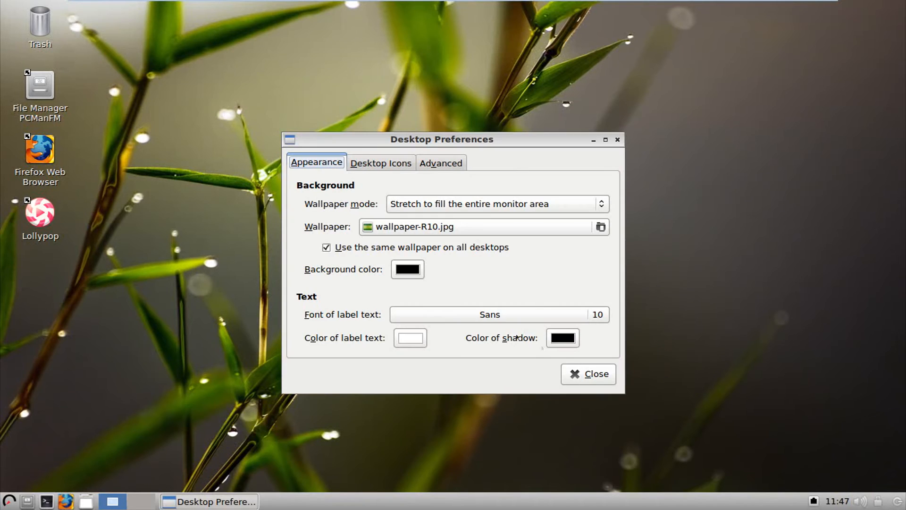
pyautogui.click(600, 227)
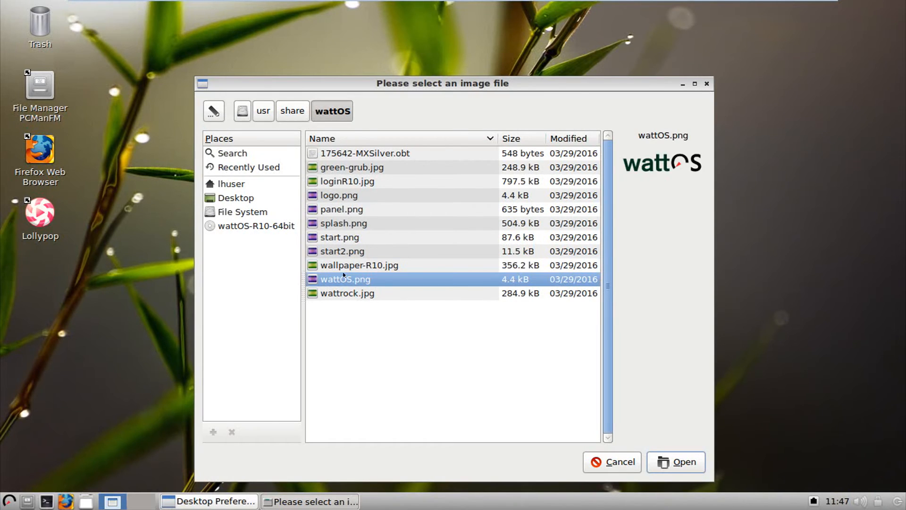
# Step: Preview wattrock.jpg, start2.png and logo.png, then set loginR10.jpg seascape as wallpaper and close the settings
pyautogui.click(346, 293)
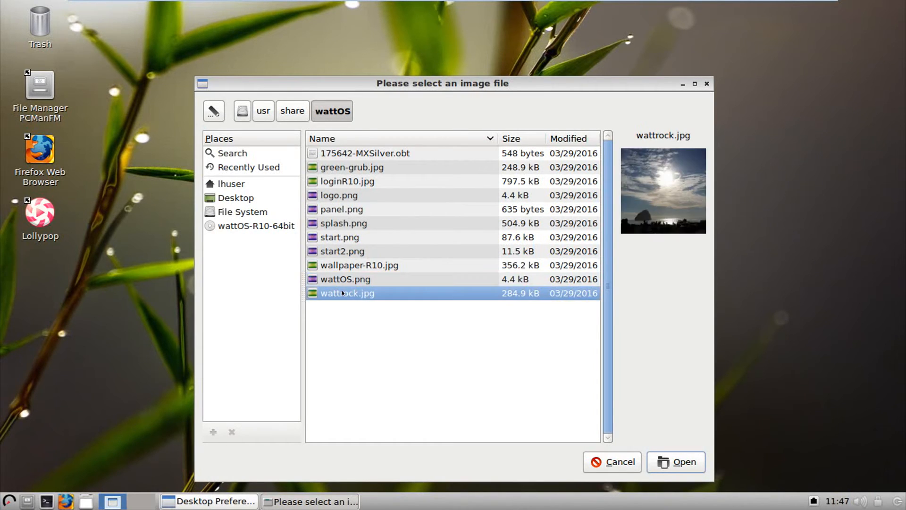
pyautogui.click(341, 251)
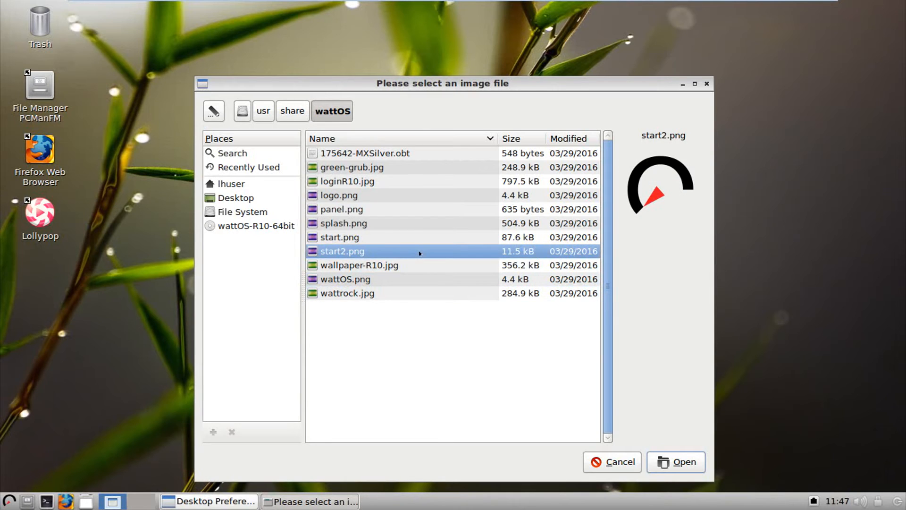
pyautogui.click(339, 194)
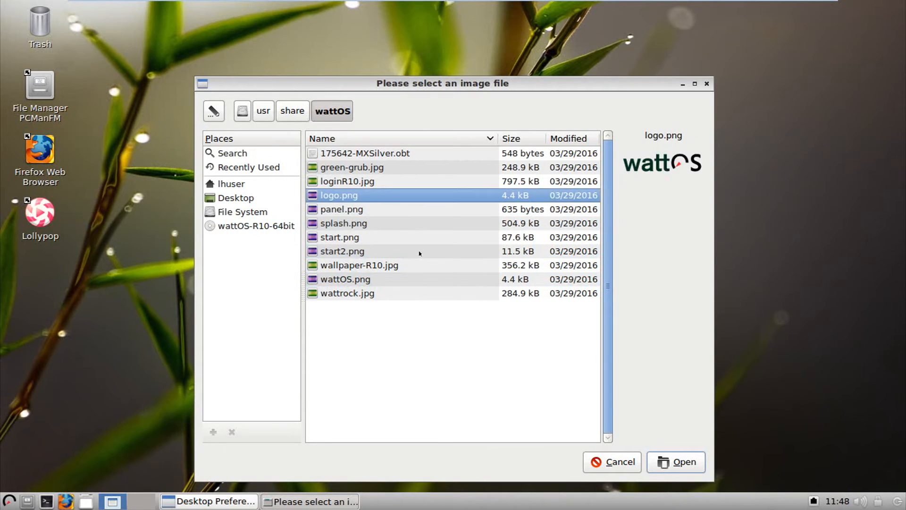
pyautogui.click(347, 182)
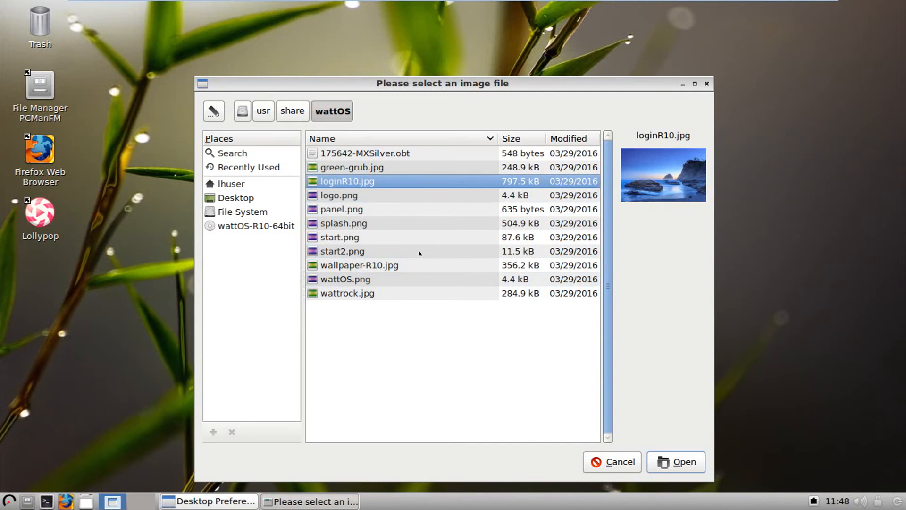
pyautogui.click(676, 461)
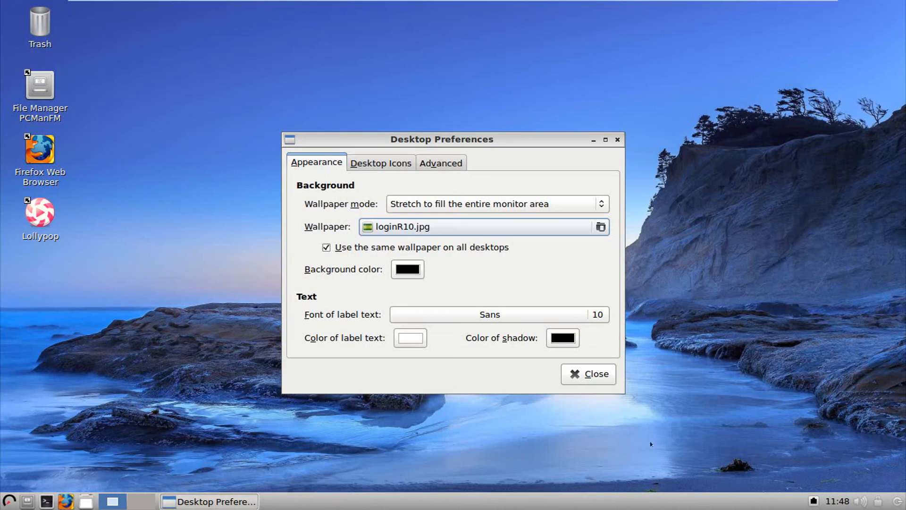
pyautogui.click(588, 374)
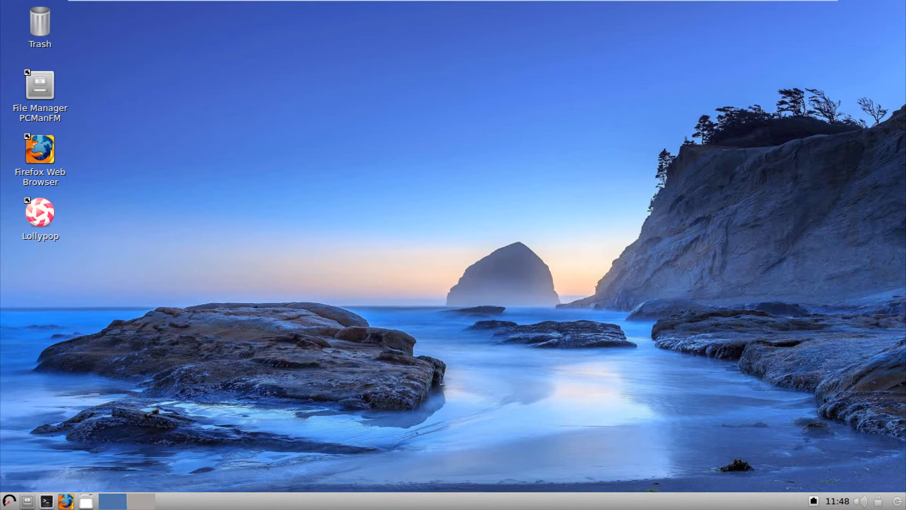
# Step: Launch galculator from the menu, close it, and reopen the applications menu on its Internet entries
pyautogui.click(8, 500)
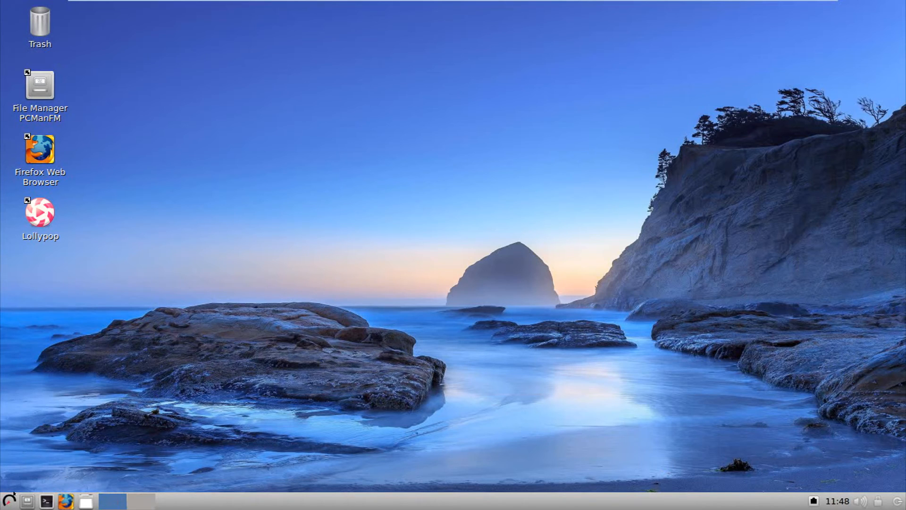
pyautogui.click(8, 501)
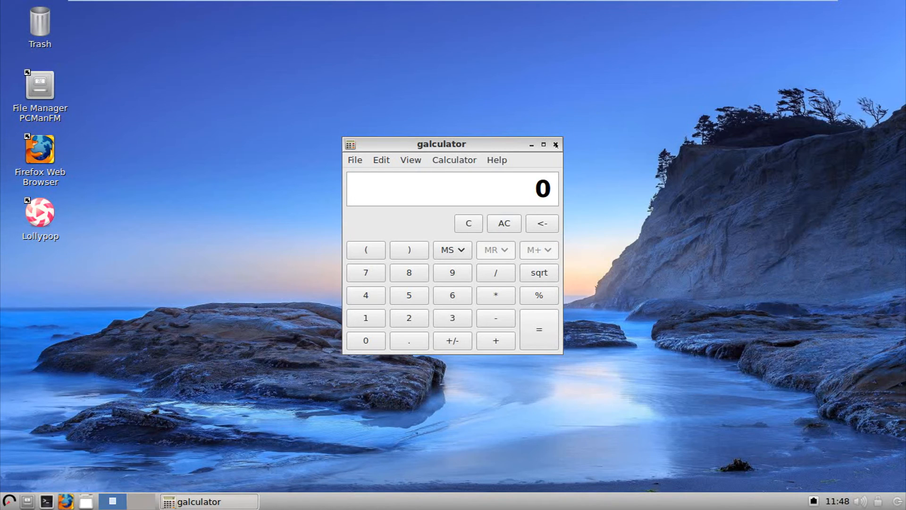
pyautogui.click(530, 145)
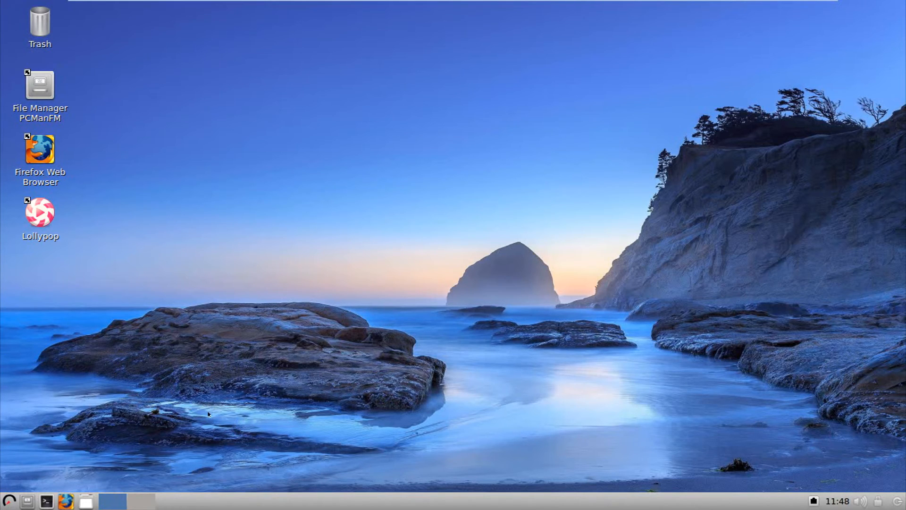
pyautogui.click(8, 500)
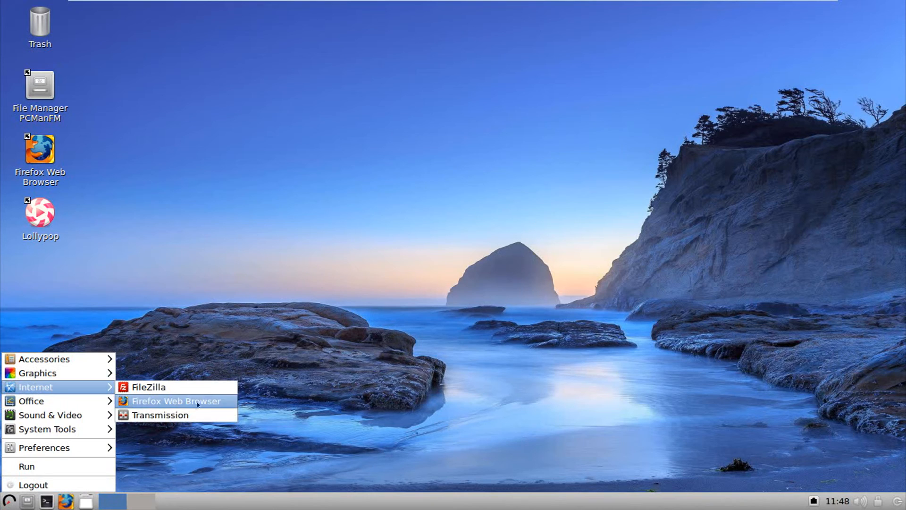
# Step: Launch Transmission, cancel its file-sharing disclaimer, and reopen the applications menu
pyautogui.click(160, 416)
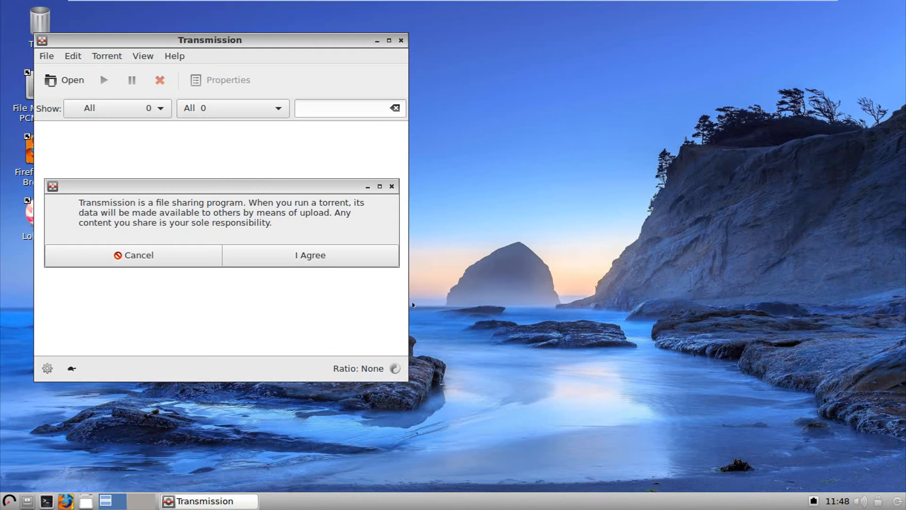
pyautogui.click(132, 255)
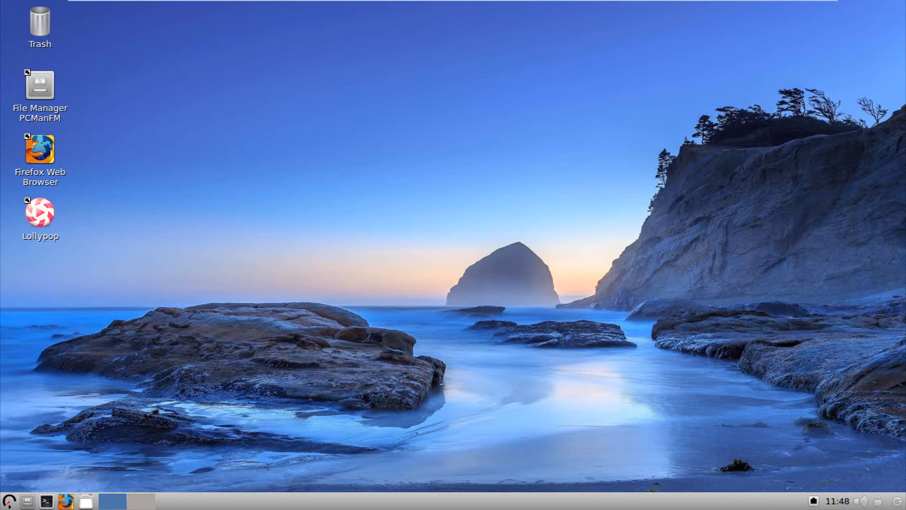
pyautogui.click(8, 500)
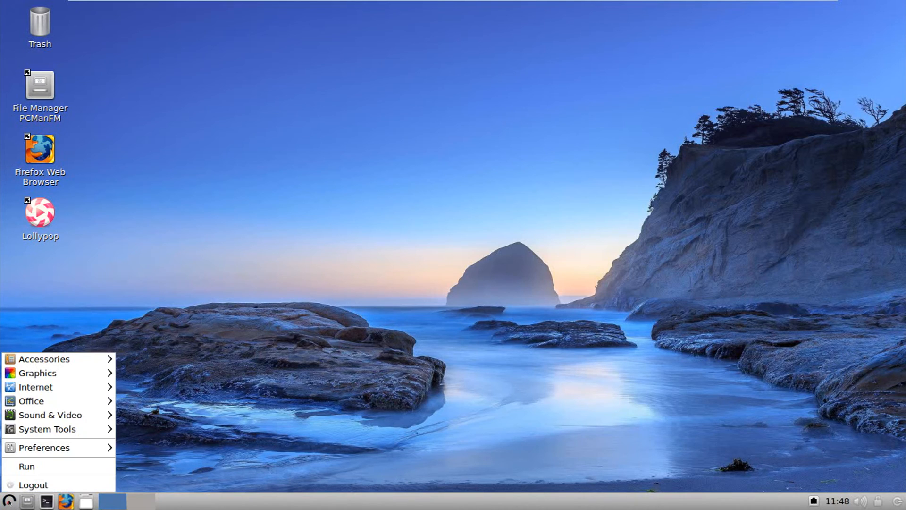